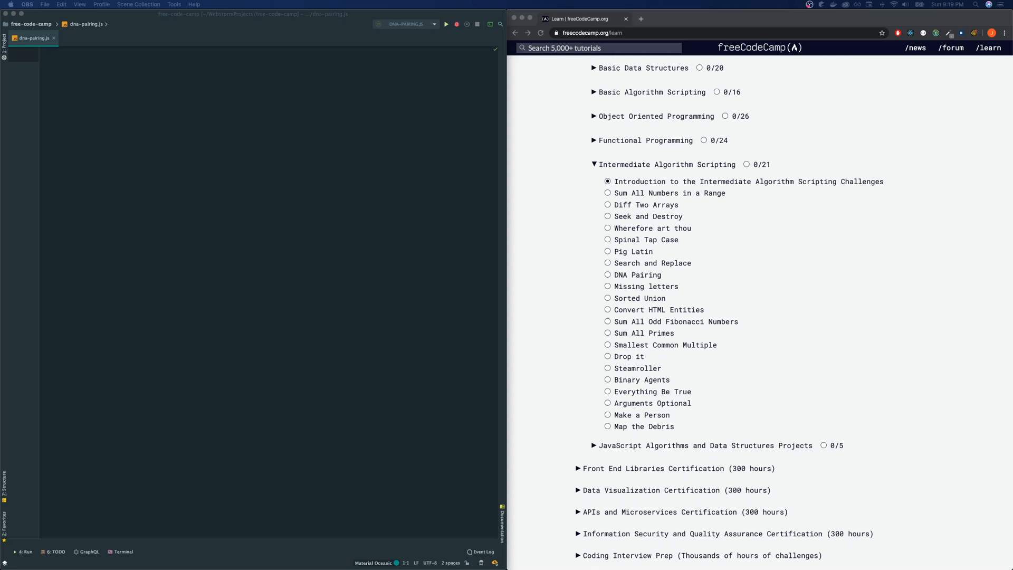
{"action": "mouse_move", "coordinate": [638, 280]}
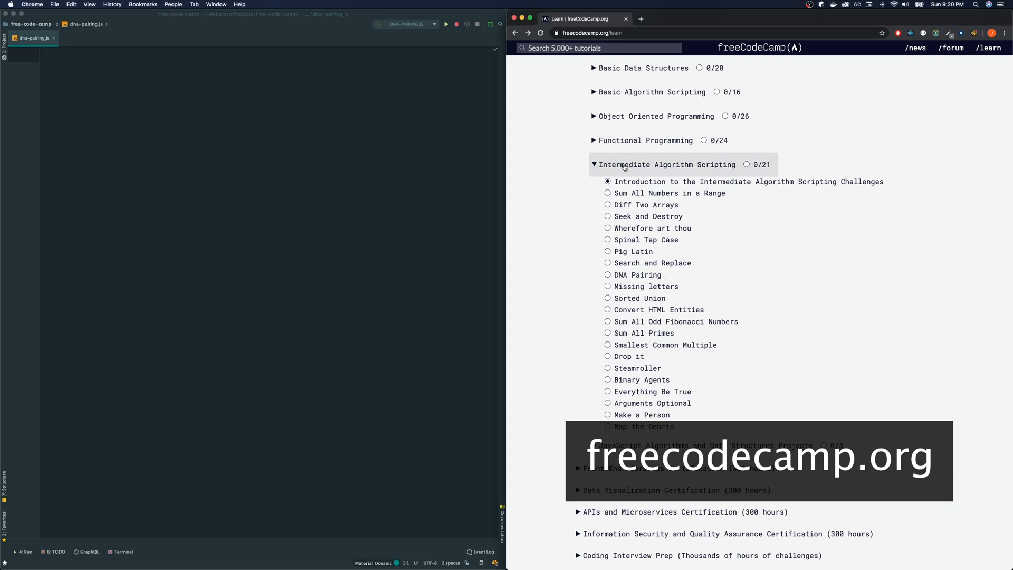
Open the DNA Pairing challenge from the Intermediate Algorithm Scripting list.
{"action": "left_click", "coordinate": [647, 274]}
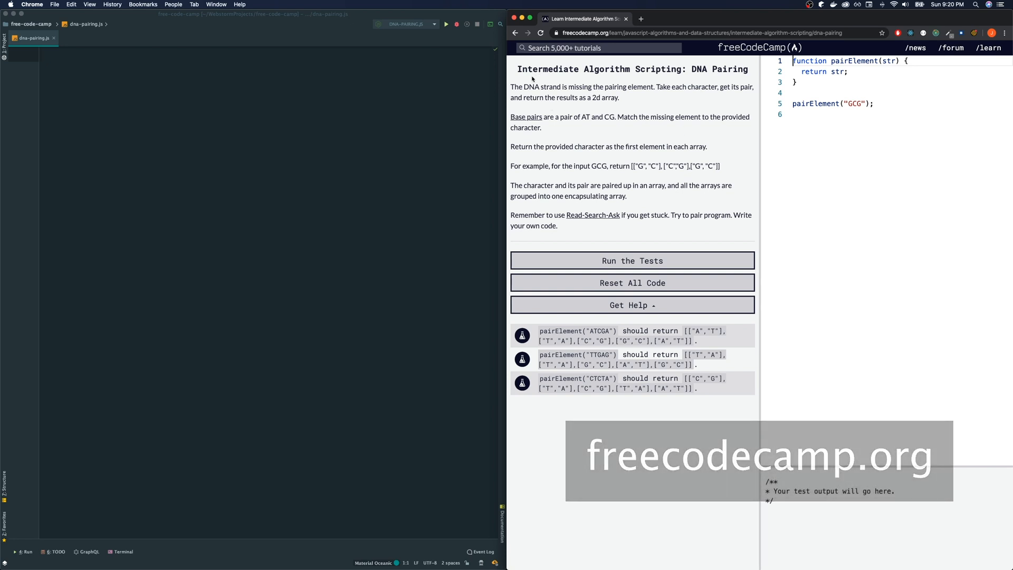
Read the DNA Pairing instructions and copy the pairElement starter code into dna-pairing.js.
{"action": "left_click_drag", "start_coordinate": [513, 86], "coordinate": [567, 87]}
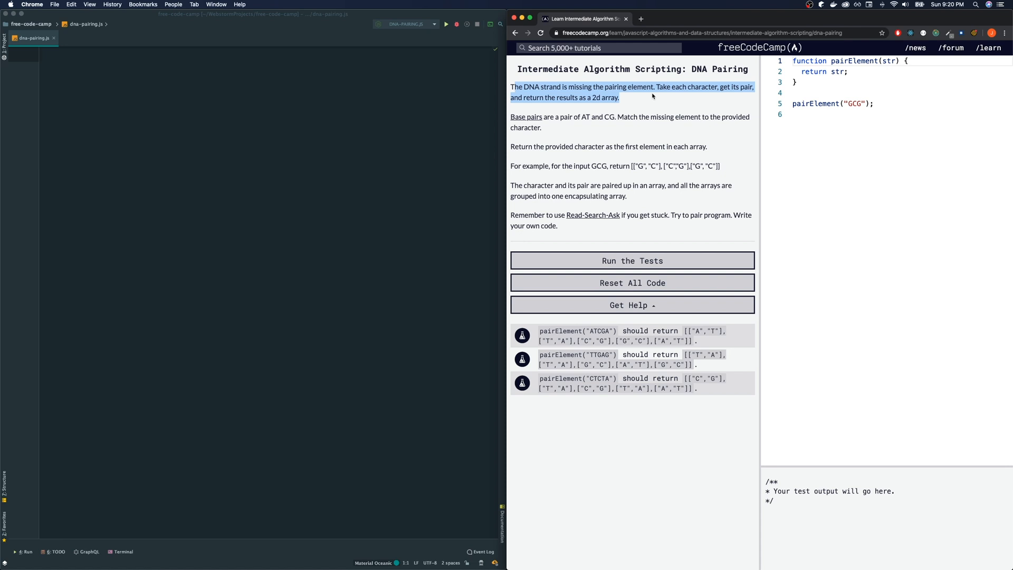
{"action": "left_click", "coordinate": [588, 108]}
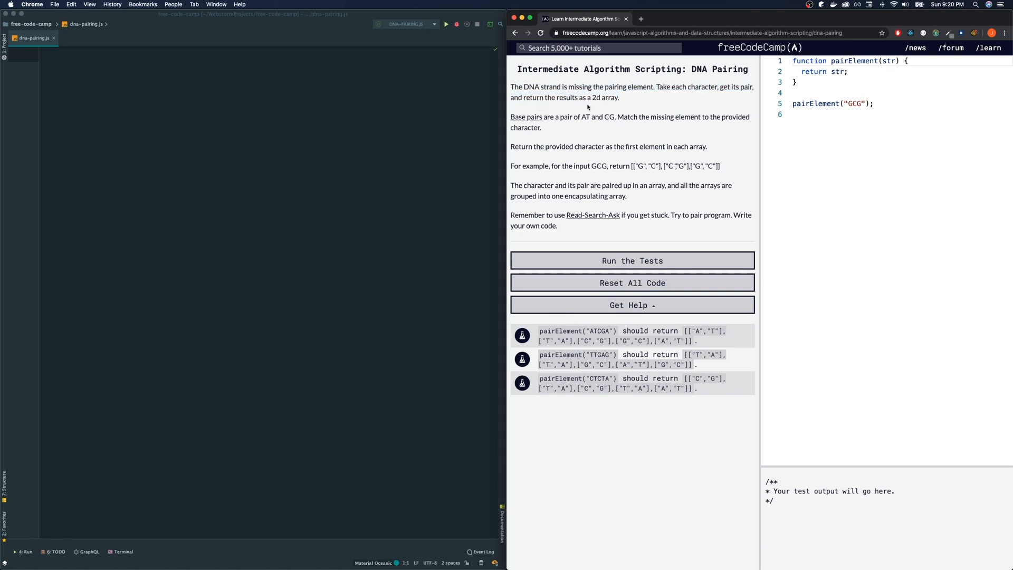
{"action": "mouse_move", "coordinate": [526, 117]}
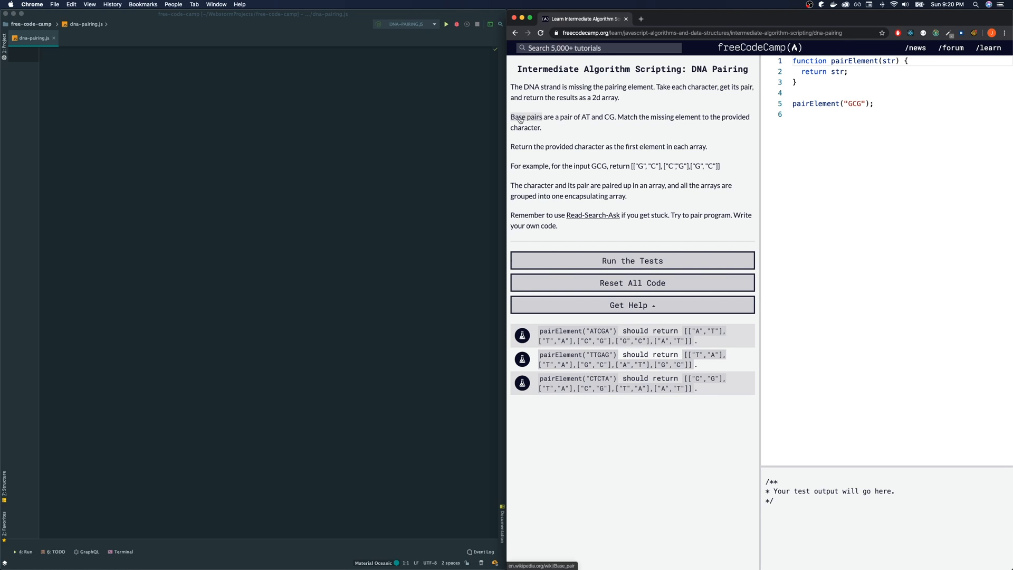
{"action": "mouse_move", "coordinate": [589, 119]}
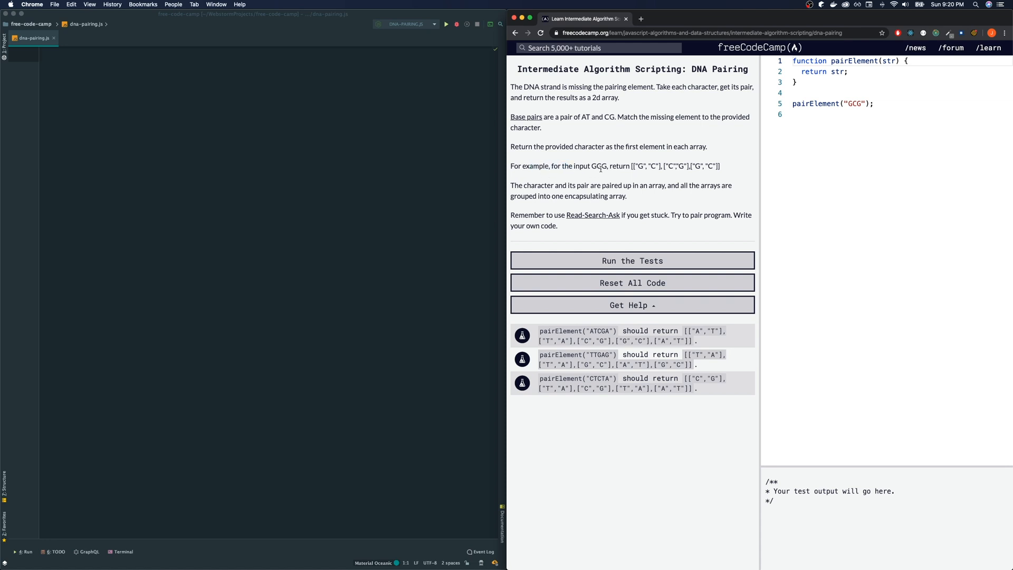
{"action": "mouse_move", "coordinate": [627, 169]}
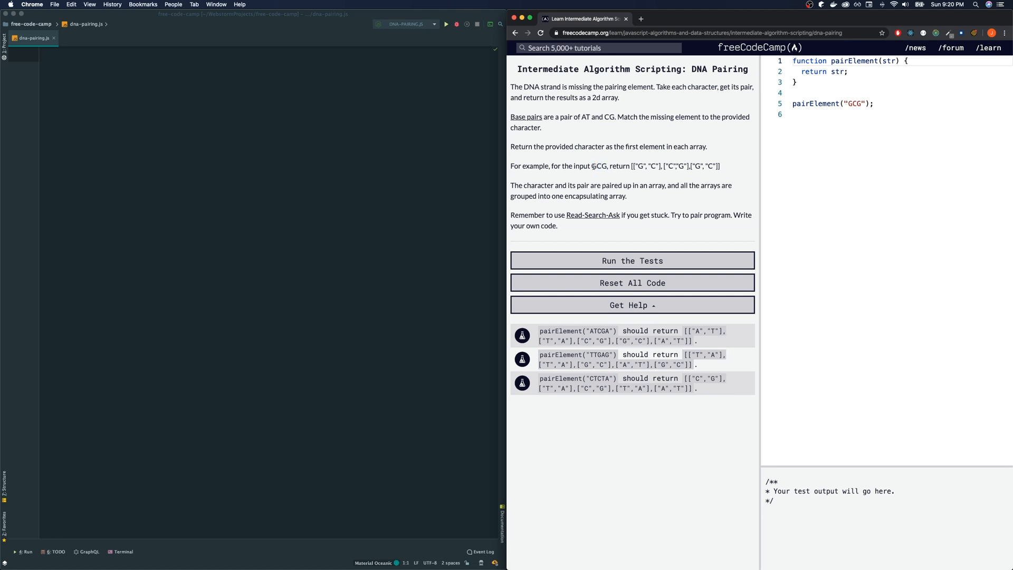
{"action": "double_click", "coordinate": [643, 166]}
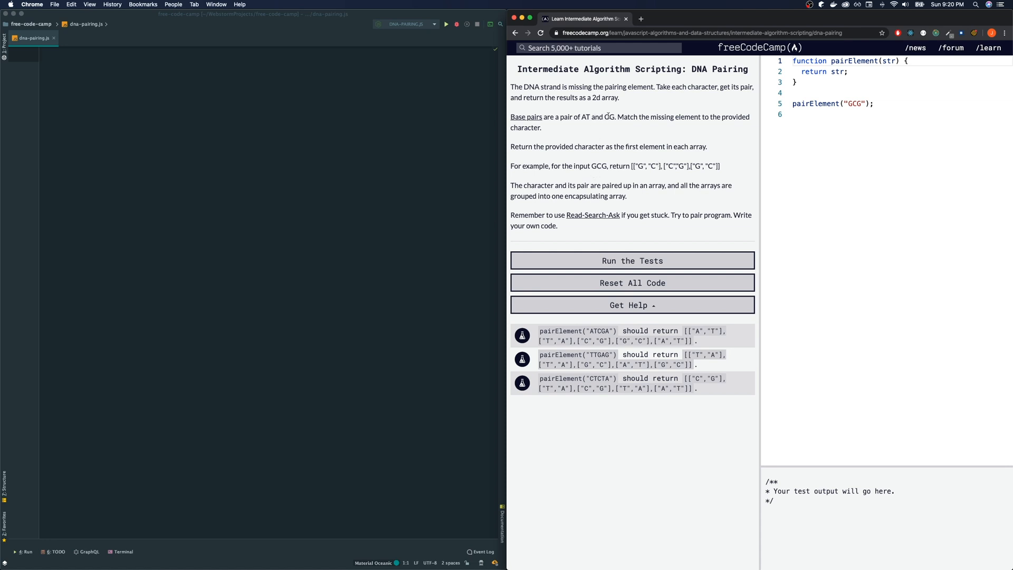
{"action": "mouse_move", "coordinate": [609, 140]}
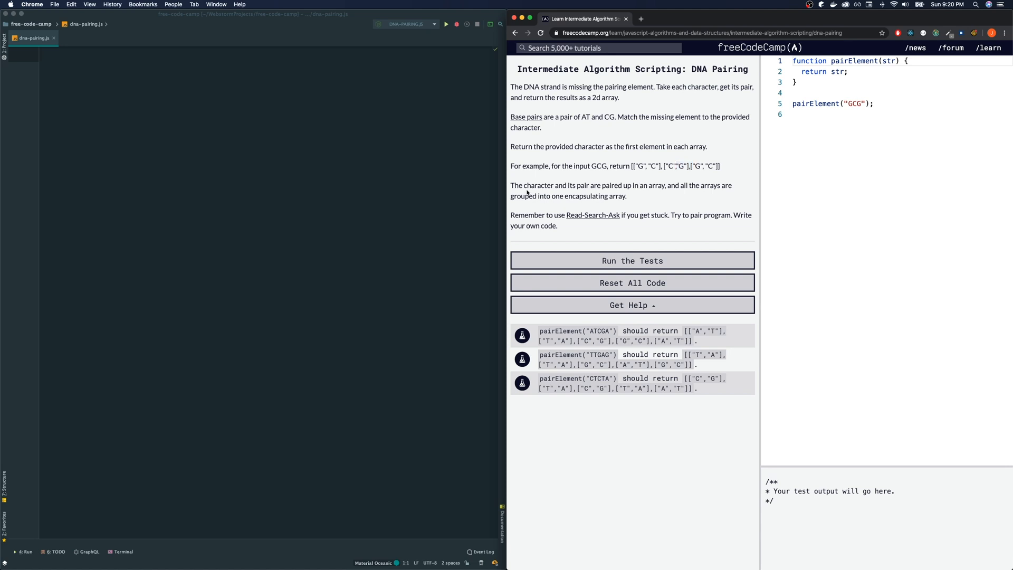
{"action": "mouse_move", "coordinate": [592, 188]}
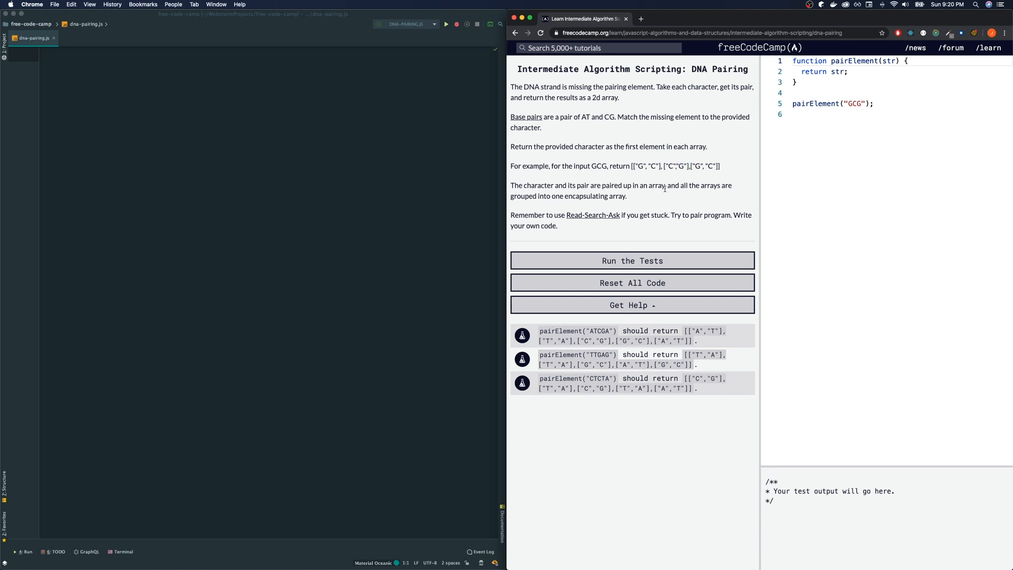
{"action": "mouse_move", "coordinate": [577, 203]}
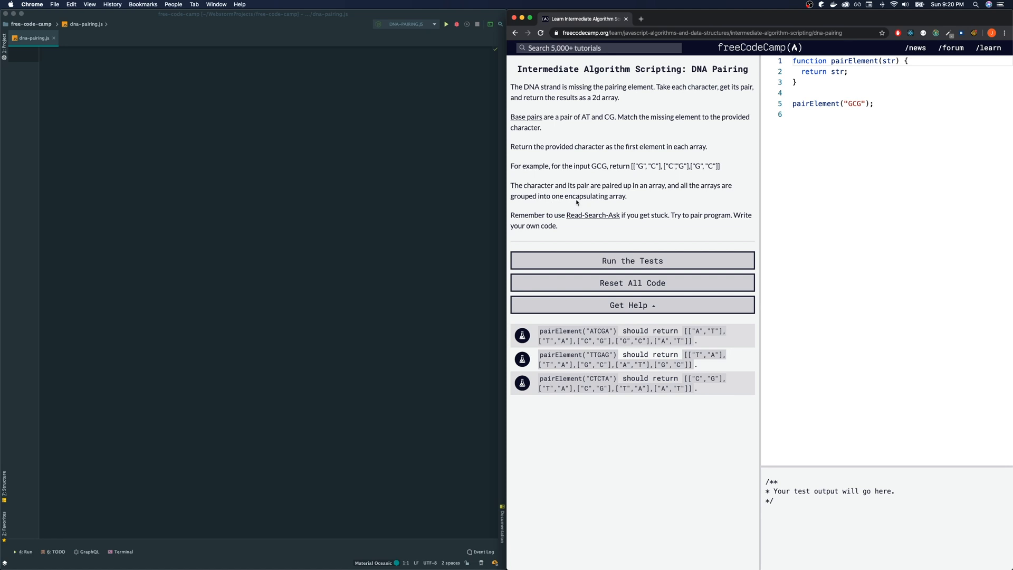
{"action": "mouse_move", "coordinate": [598, 249]}
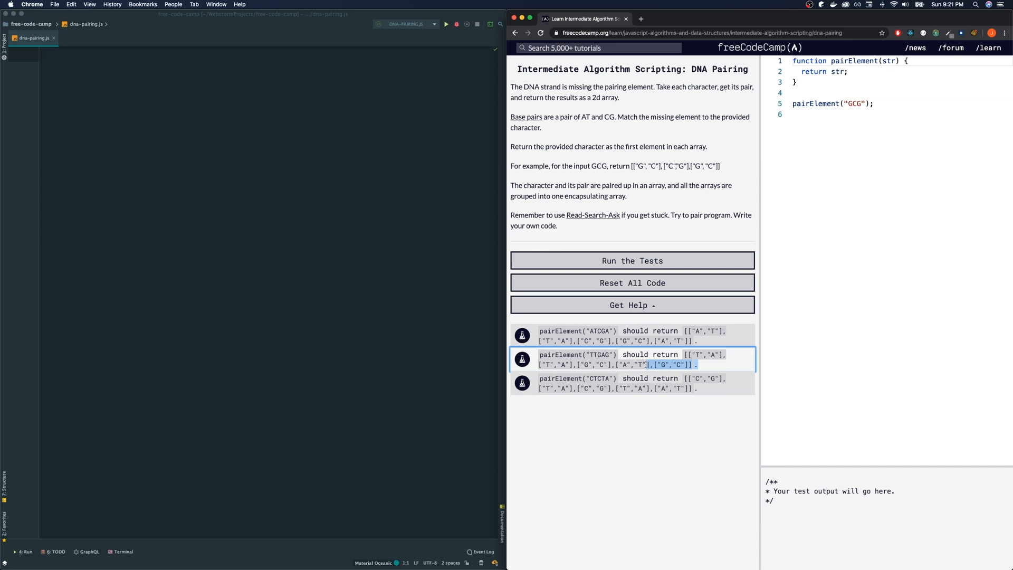
{"action": "key", "text": "cmd+a"}
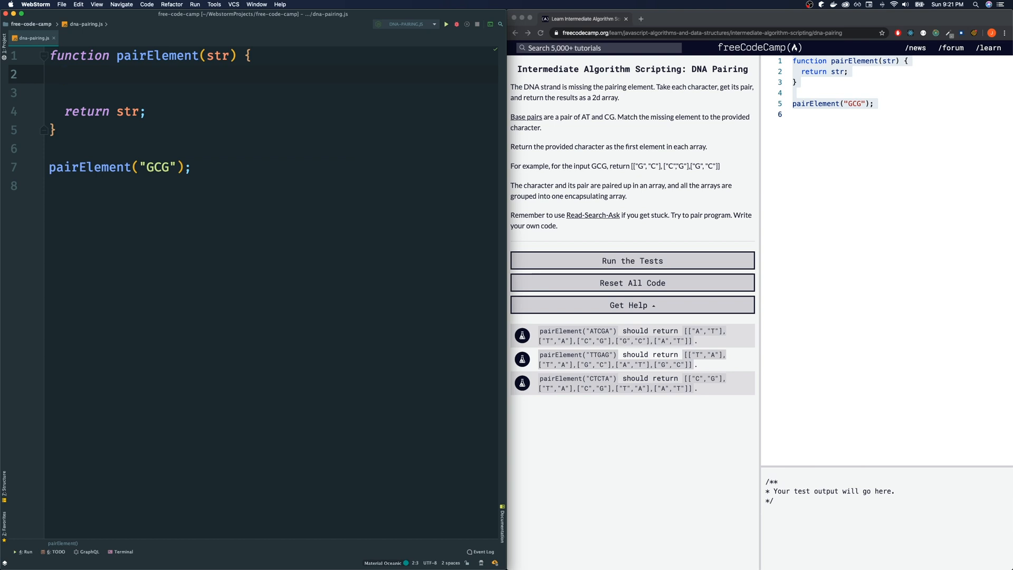
Add a for (const c of str) loop inside pairElement.
{"action": "type", "text": "for ("}
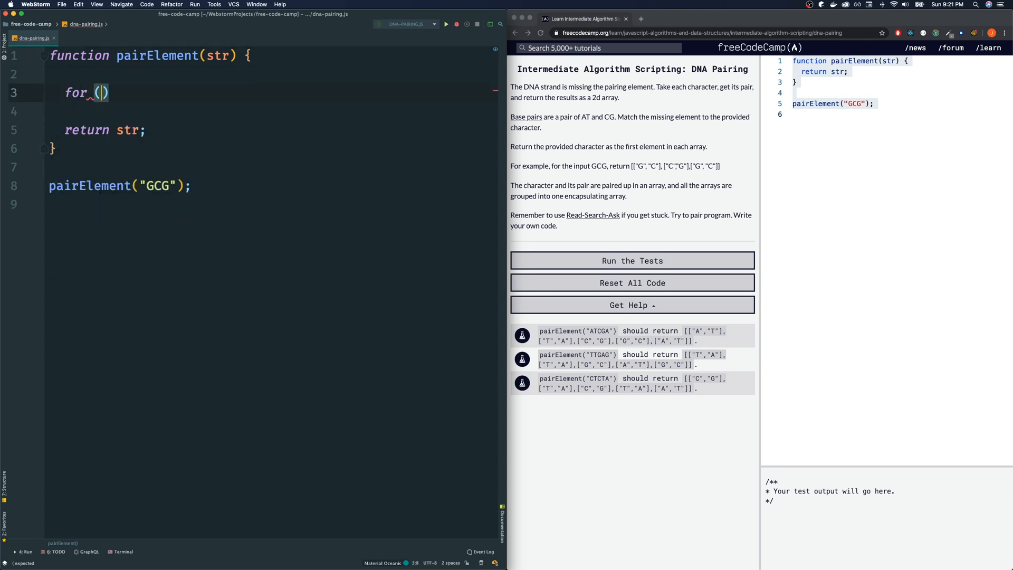
{"action": "type", "text": "le"}
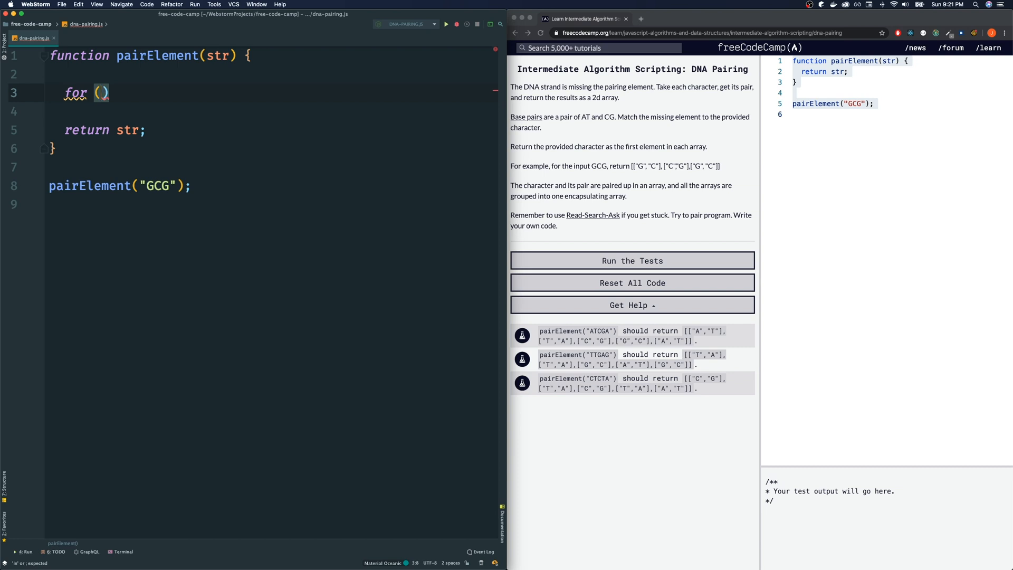
{"action": "type", "text": "const c"}
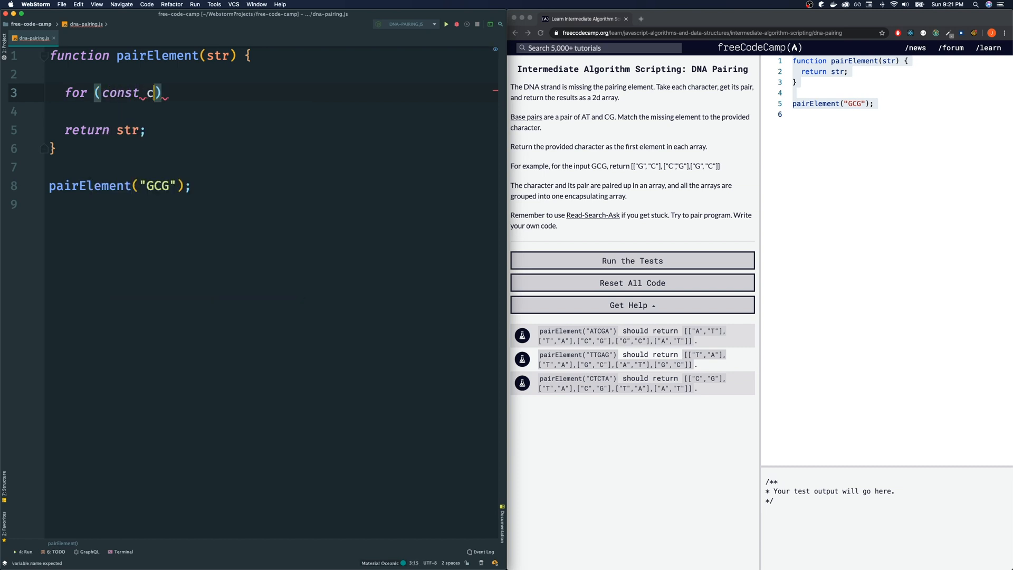
{"action": "type", "text": "of str) {}"}
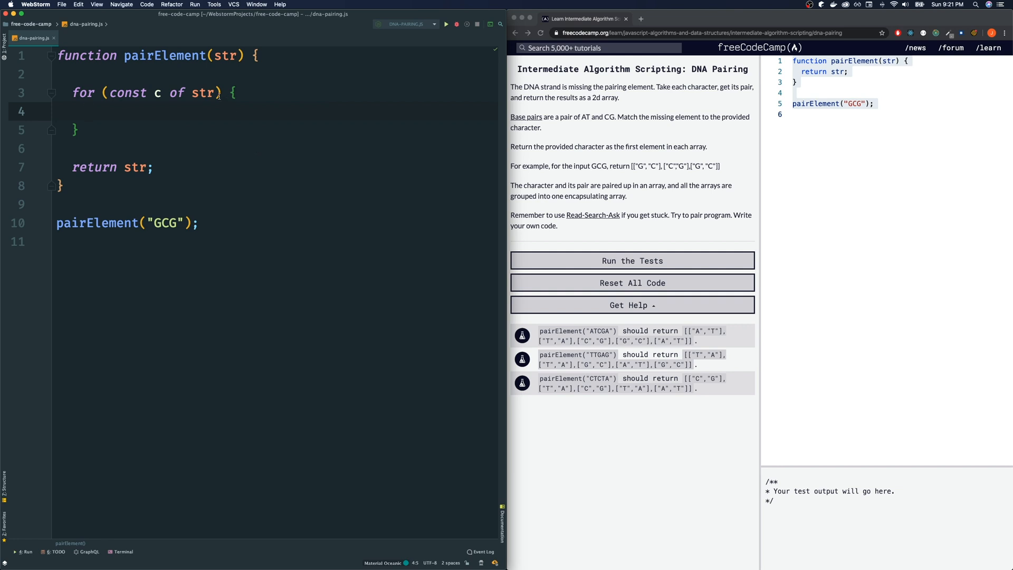
Inside the loop, add empty if/else-if branches comparing c to 'A', 'T', 'C' and 'G'.
{"action": "type", "text": "if ()"}
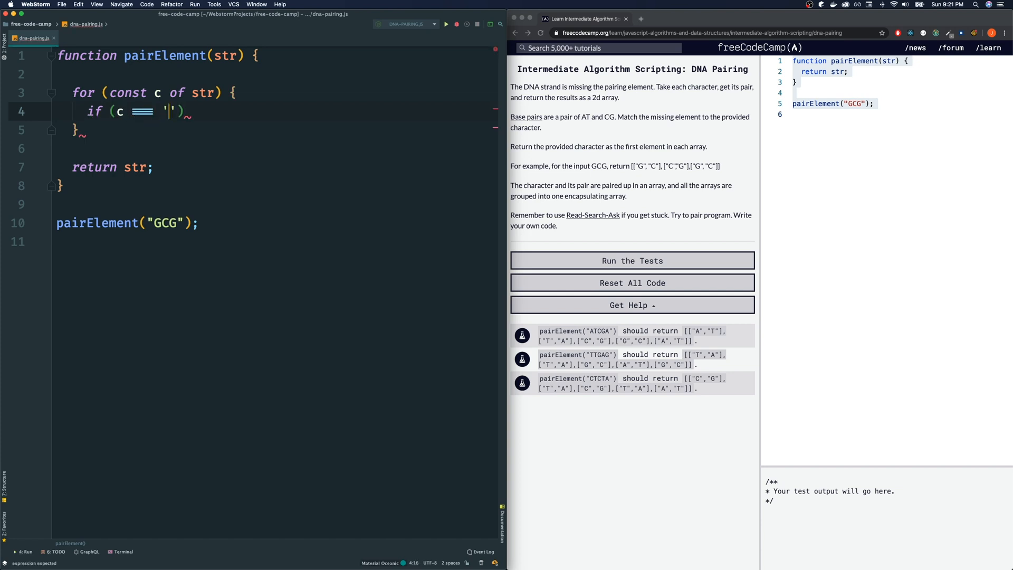
{"action": "type", "text": "A"}
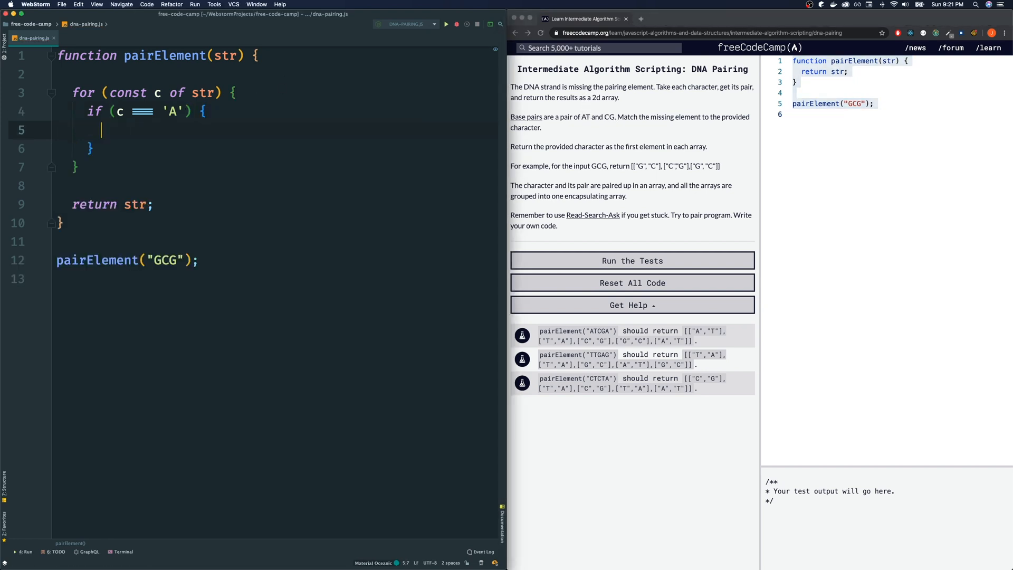
{"action": "type", "text": "} else if"}
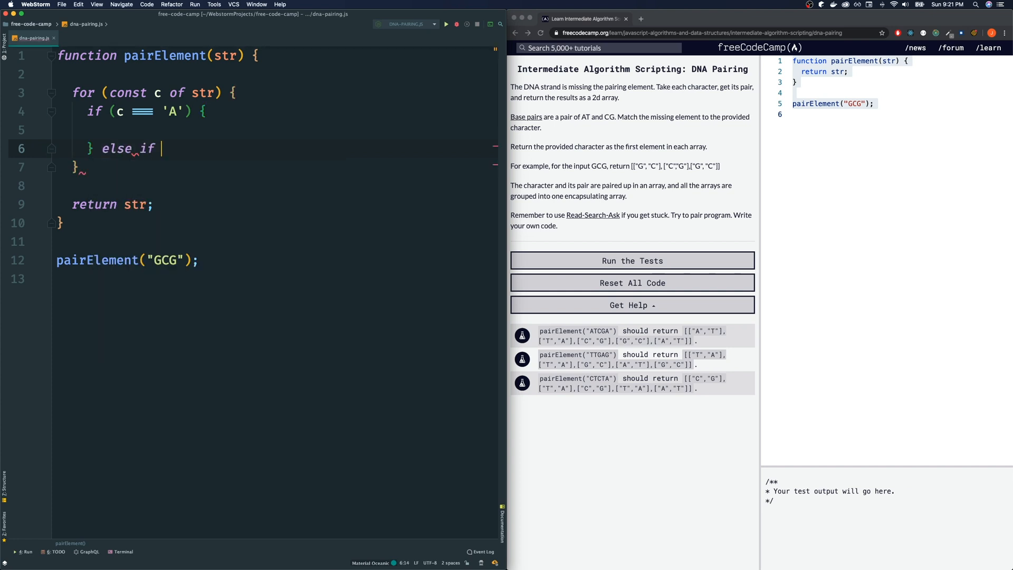
{"action": "type", "text": "(c === 'T') {"}
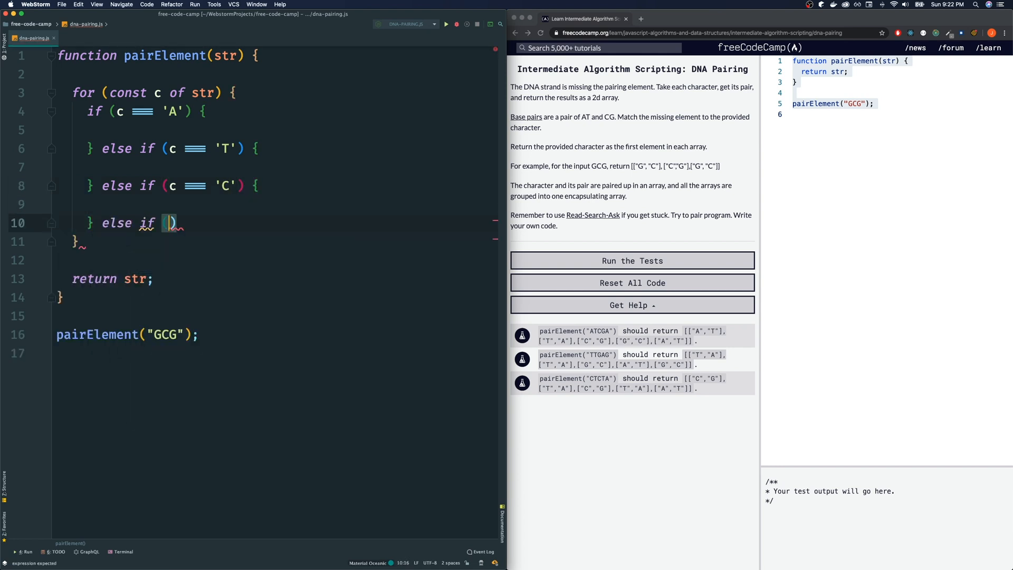
{"action": "type", "text": "c ==="}
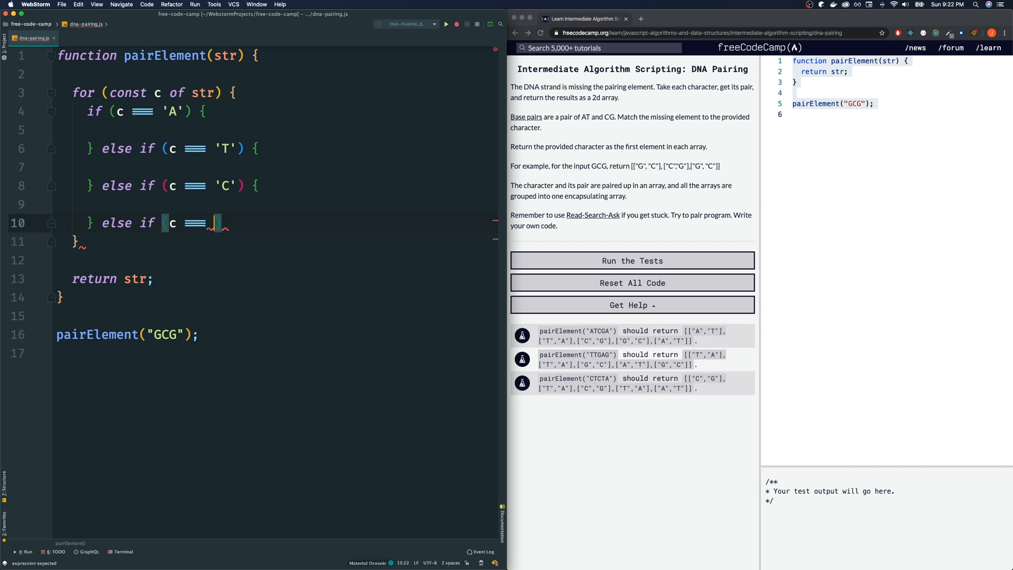
{"action": "type", "text": "'G') {"}
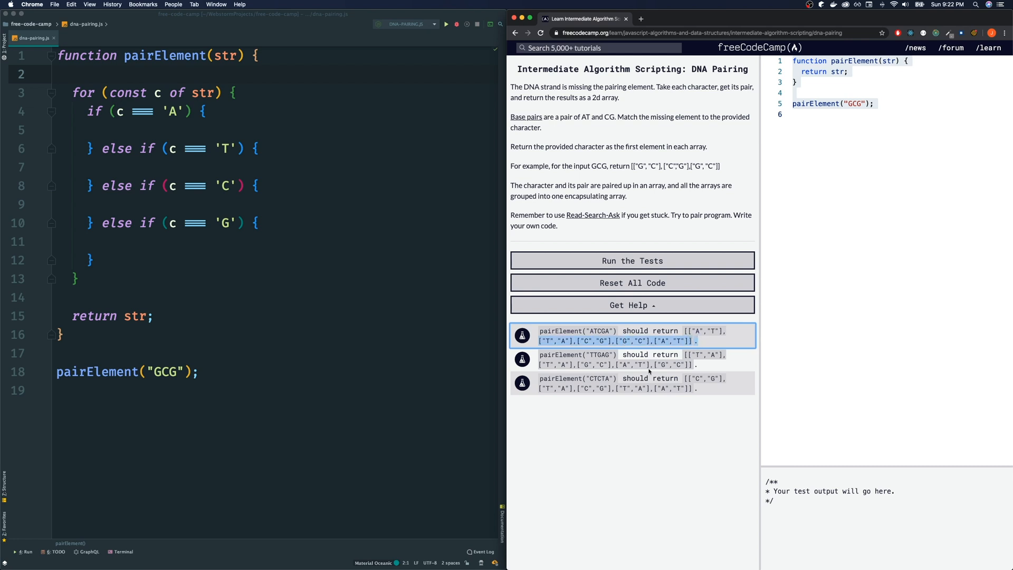
{"action": "left_click", "coordinate": [632, 359]}
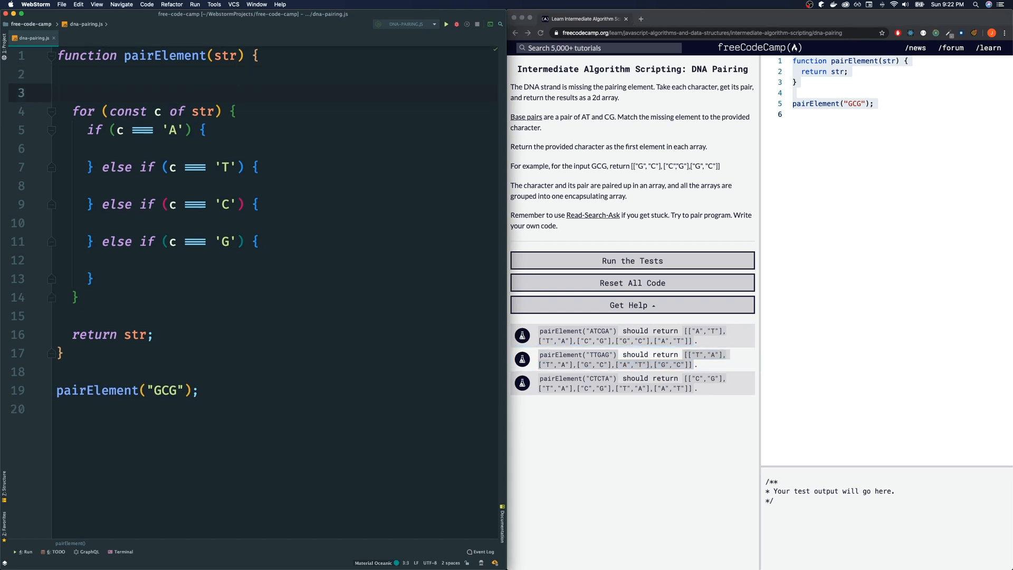
Declare an output array and return output instead of str.
{"action": "type", "text": "const output = ["}
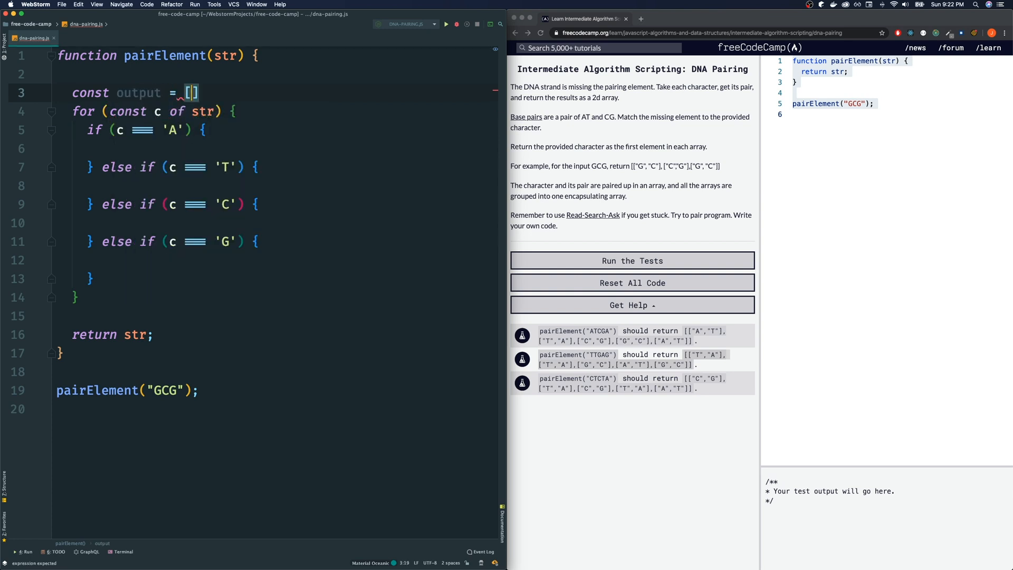
{"action": "type", "text": ";"}
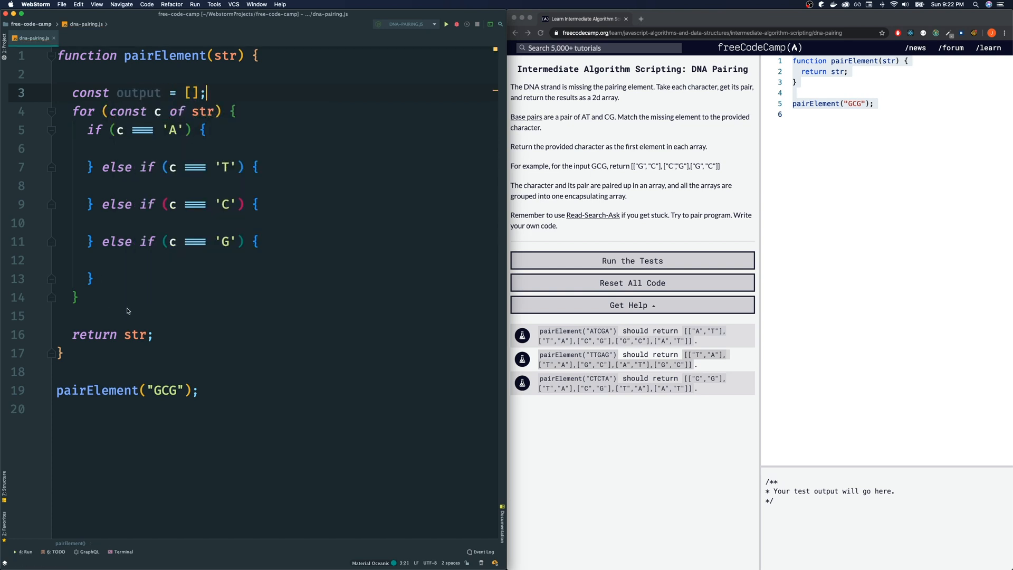
{"action": "double_click", "coordinate": [134, 334]}
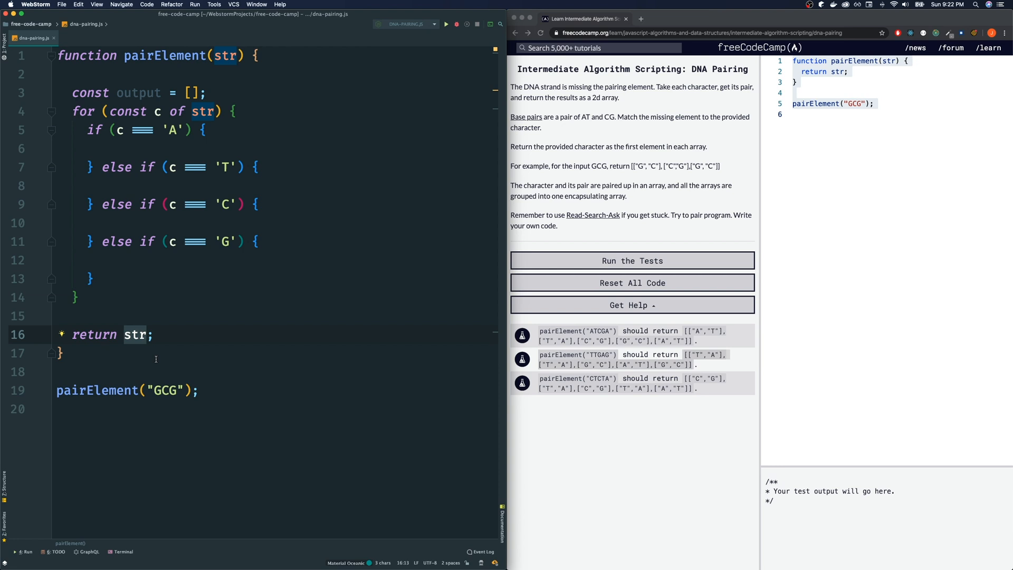
{"action": "type", "text": "output"}
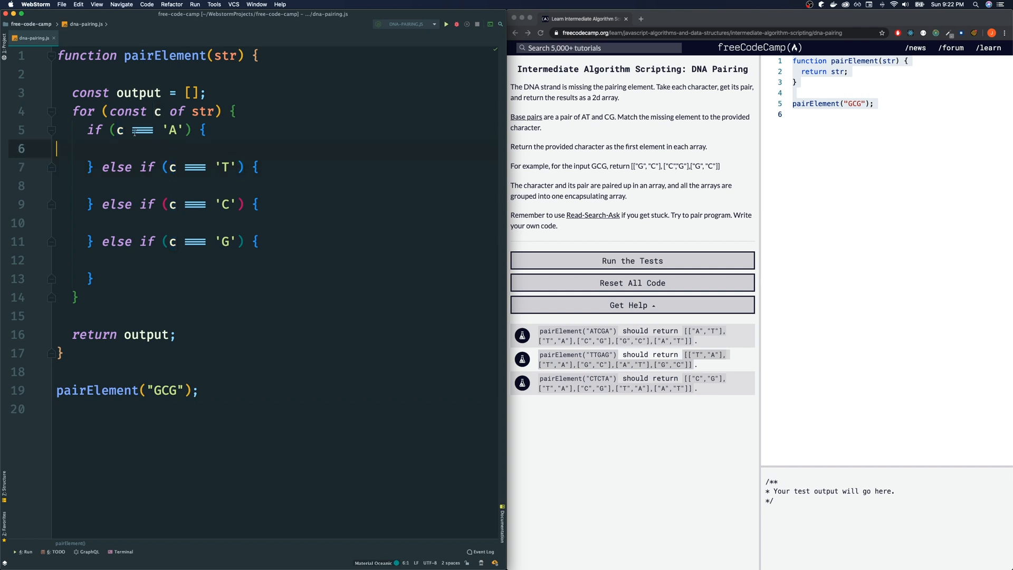
{"action": "left_click", "coordinate": [120, 130]}
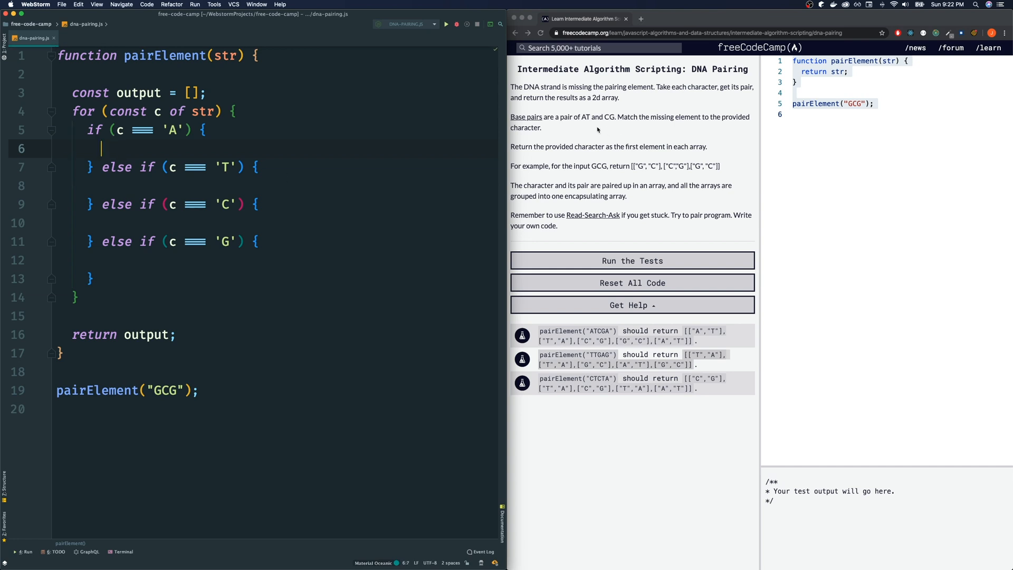
{"action": "mouse_move", "coordinate": [321, 155]}
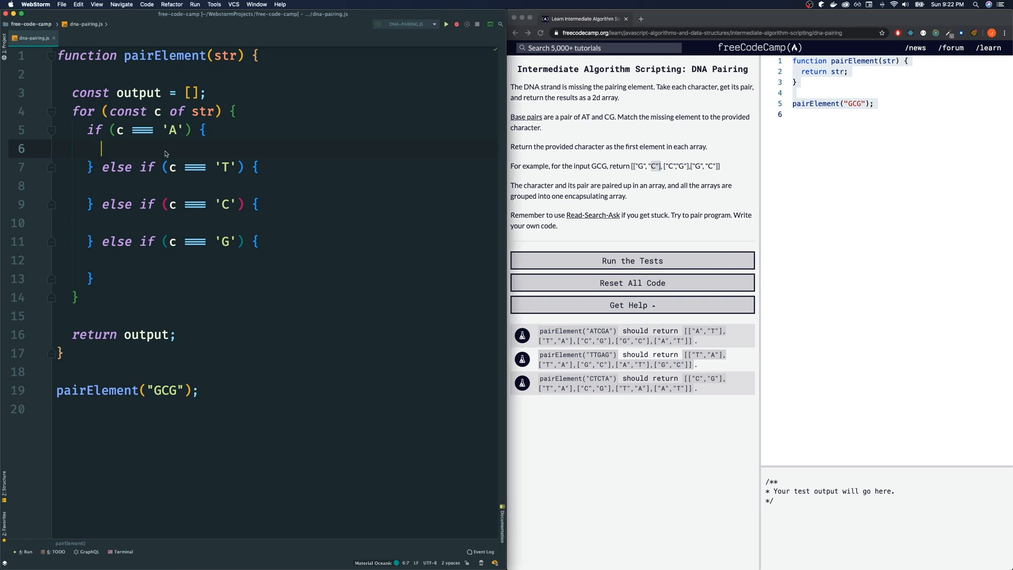
Make the branches push [c,'T'], [c,'A'], [c,'G'] and [c,'C'] into output.
{"action": "type", "text": "output."}
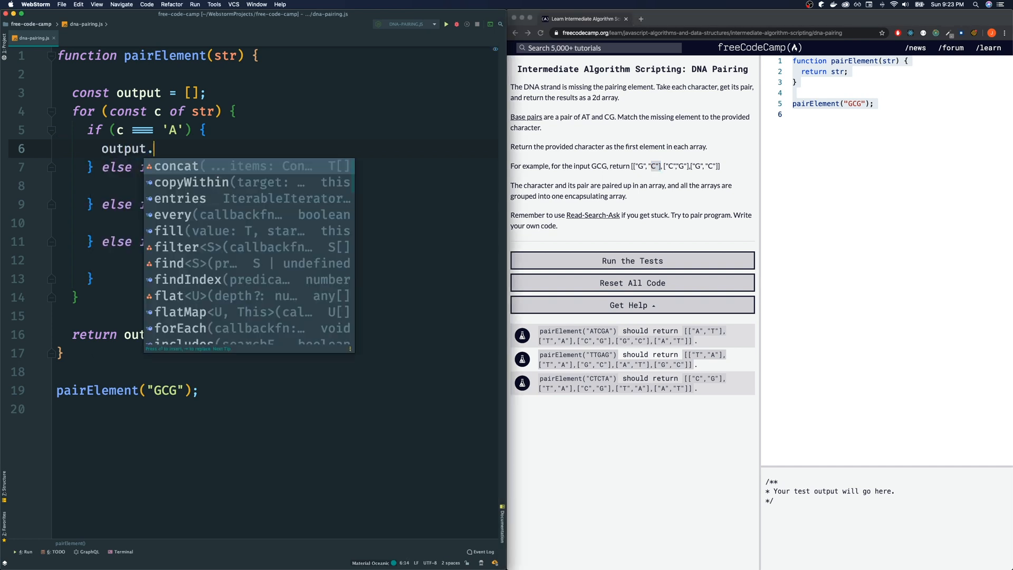
{"action": "type", "text": "push([]);"}
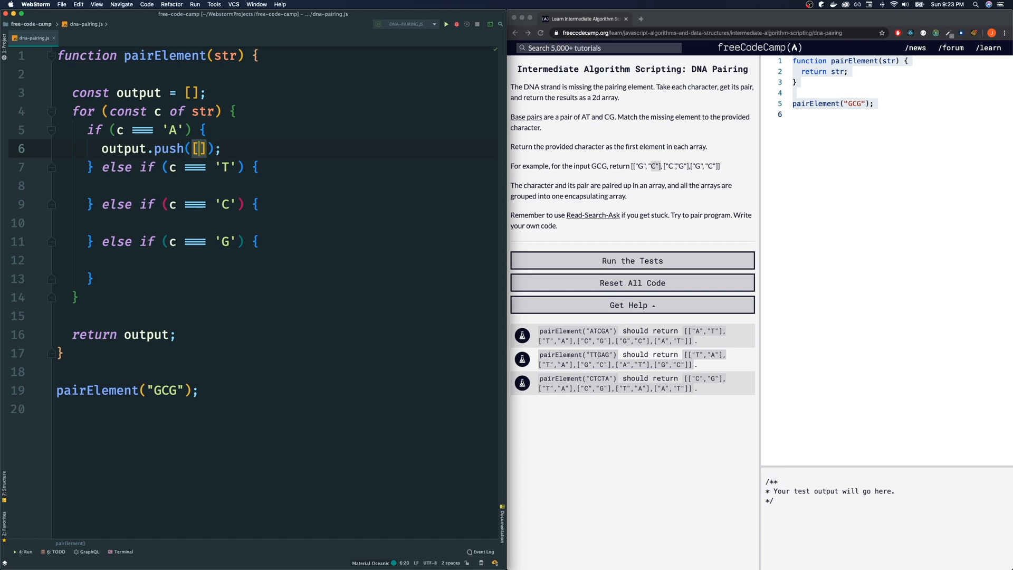
{"action": "type", "text": "c, 'T"}
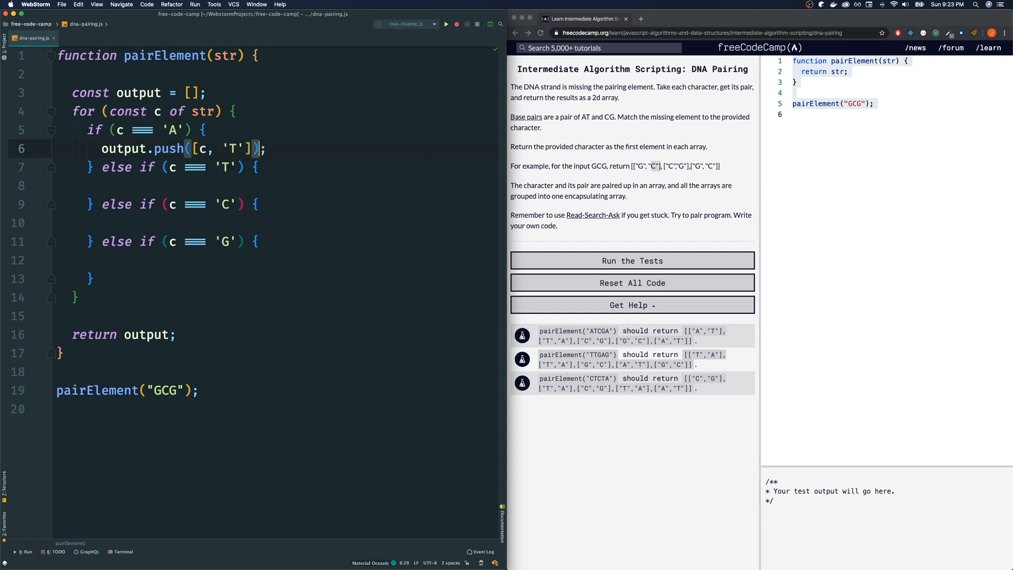
{"action": "left_click", "coordinate": [207, 130]}
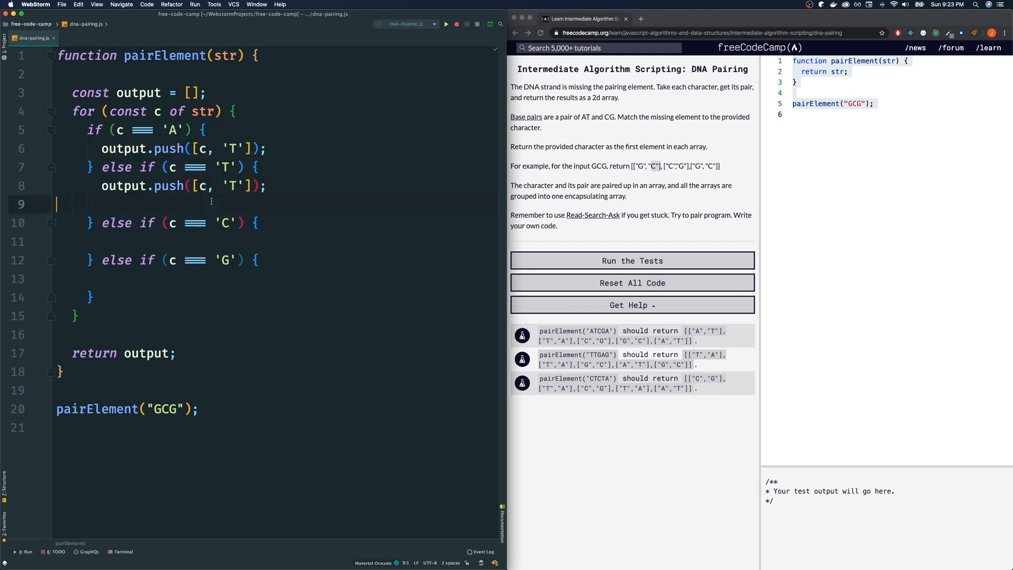
{"action": "key", "text": "Backspace"}
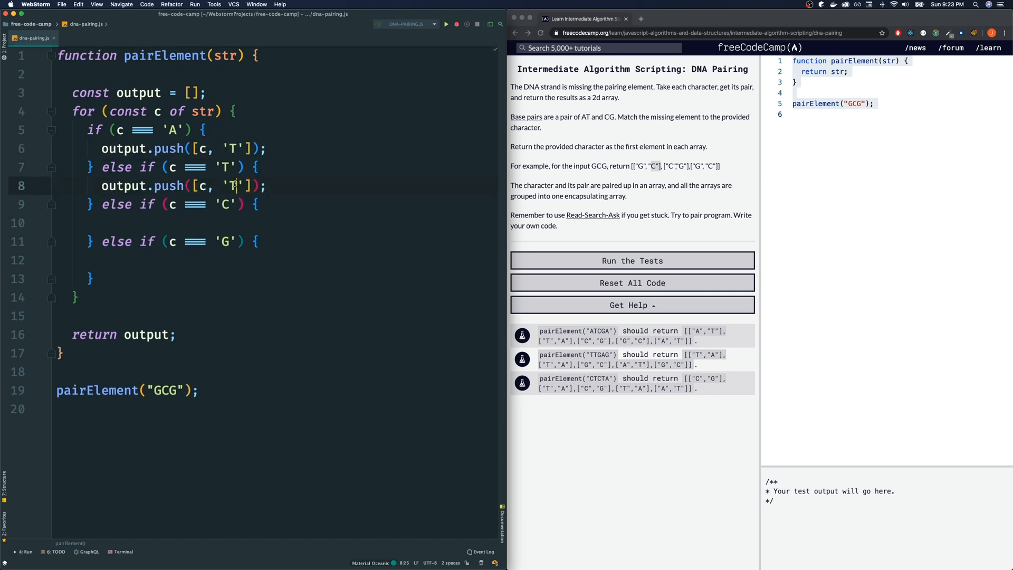
{"action": "type", "text": "A"}
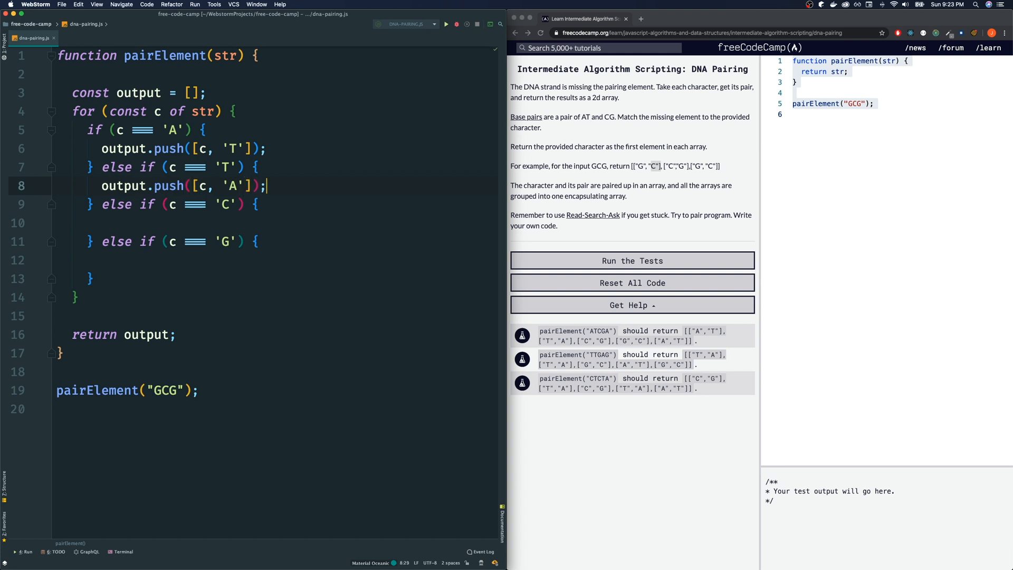
{"action": "type", "text": "output.push([c, 'T']);"}
{"action": "left_click", "coordinate": [275, 259]}
{"action": "type", "text": "output.push([c, 'C']);"}
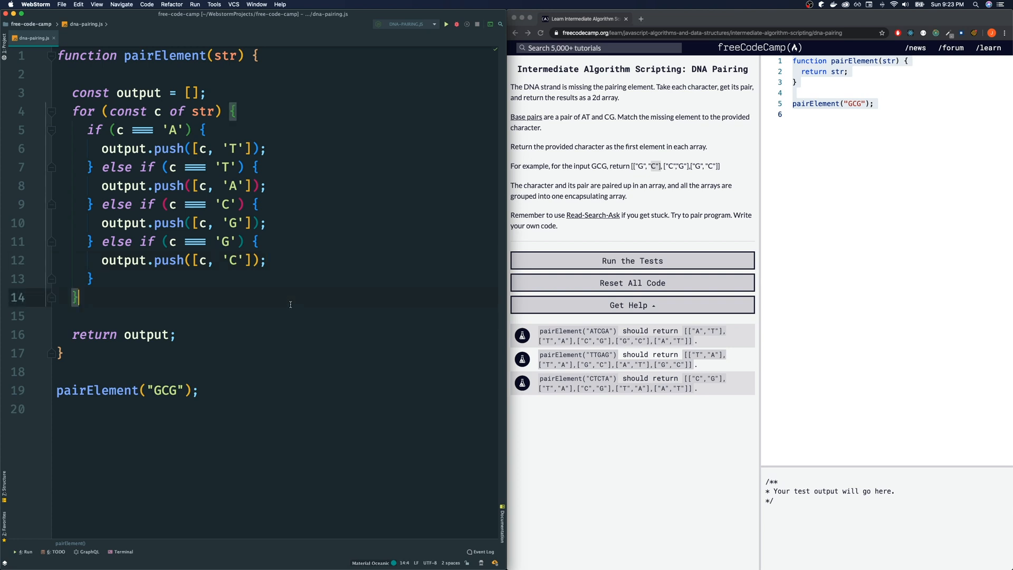
{"action": "mouse_move", "coordinate": [290, 304]}
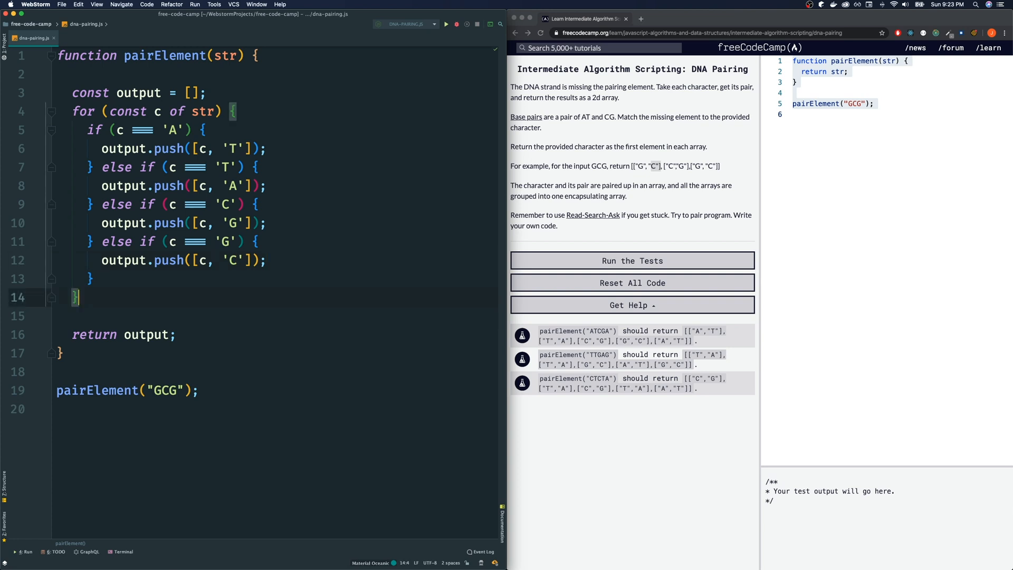
Wrap pairElement("GCG") in console.log and run it, printing [['G','C'],['C','G'],['G','C']].
{"action": "left_click", "coordinate": [445, 25]}
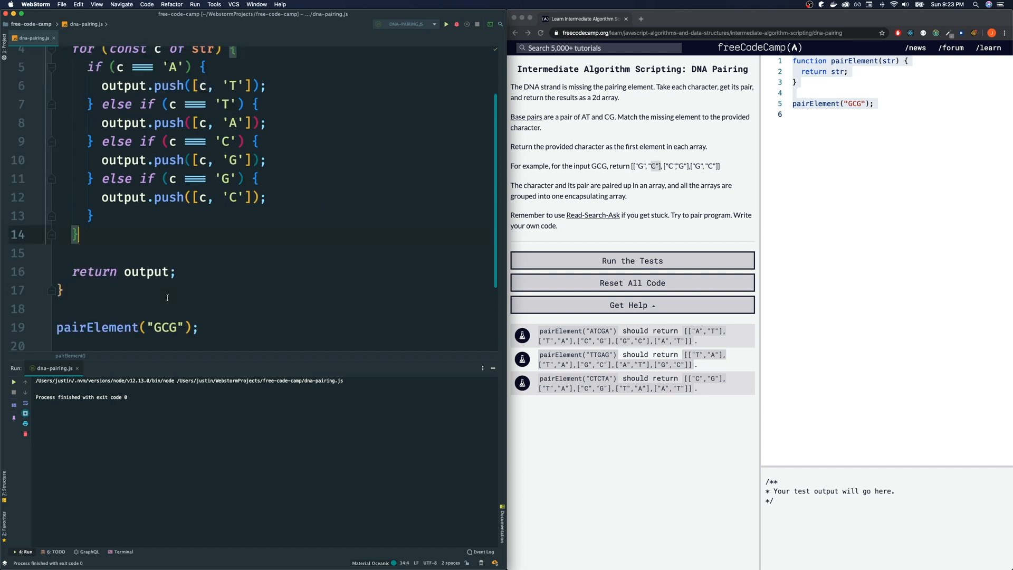
{"action": "type", "text": "con"}
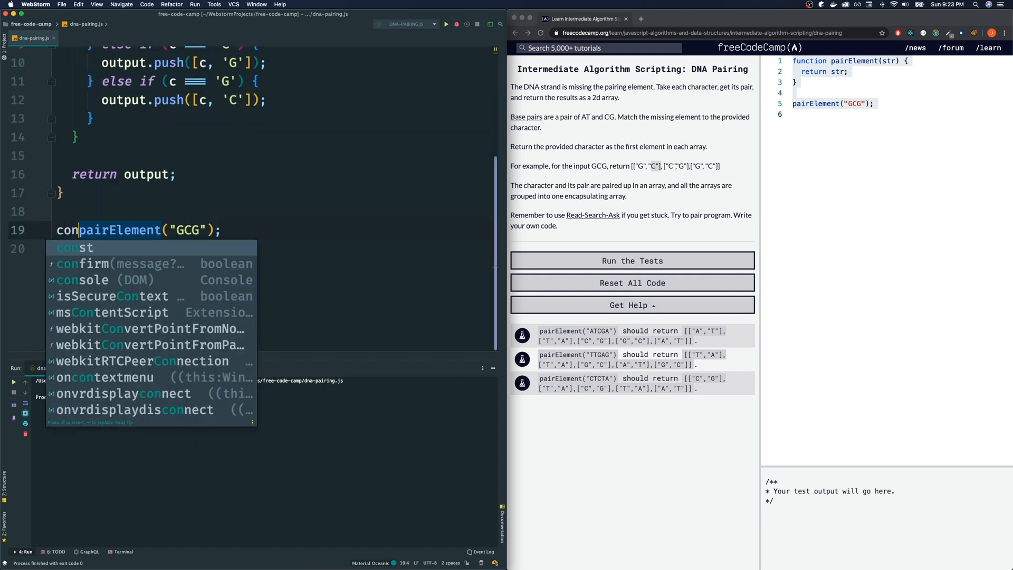
{"action": "type", "text": "console.log("}
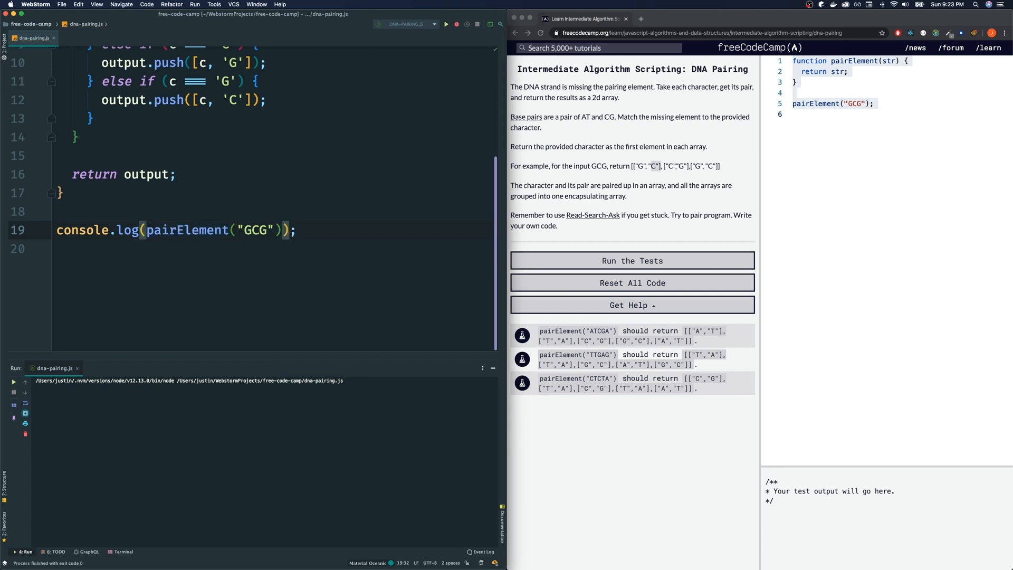
{"action": "left_click", "coordinate": [446, 25]}
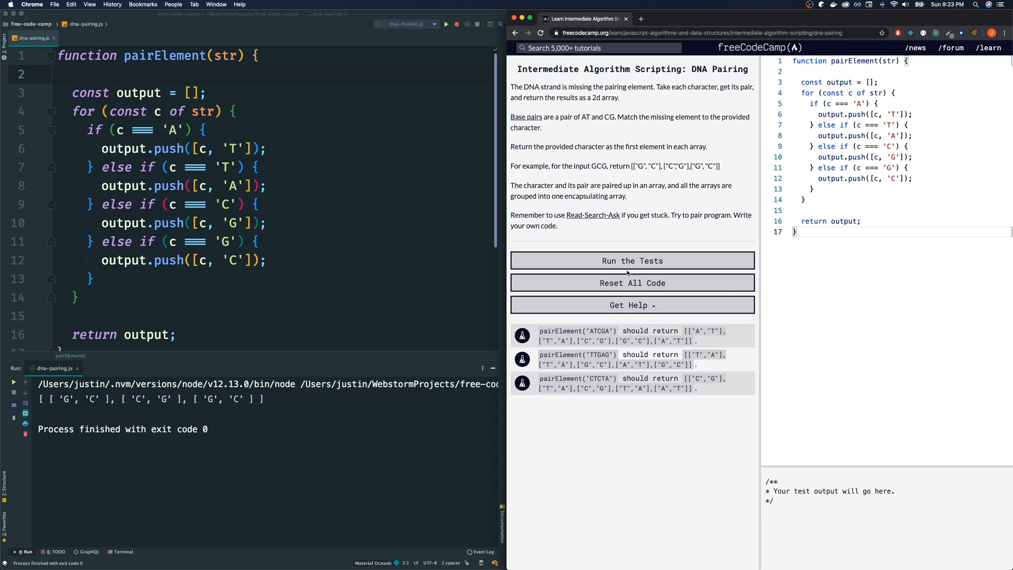
Run the freeCodeCamp tests so all three pass and dismiss the completion message.
{"action": "left_click", "coordinate": [632, 261]}
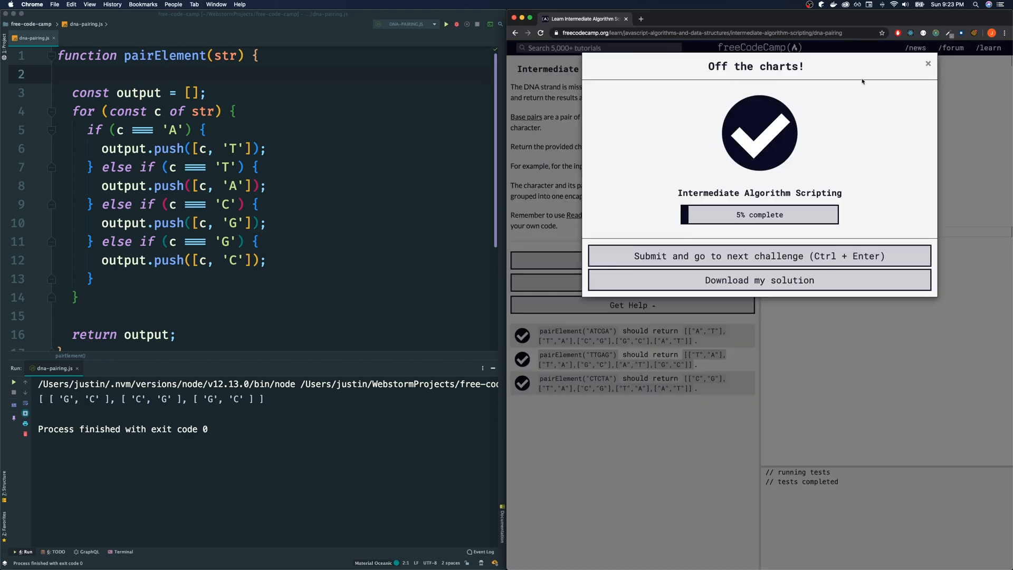
{"action": "left_click", "coordinate": [928, 64]}
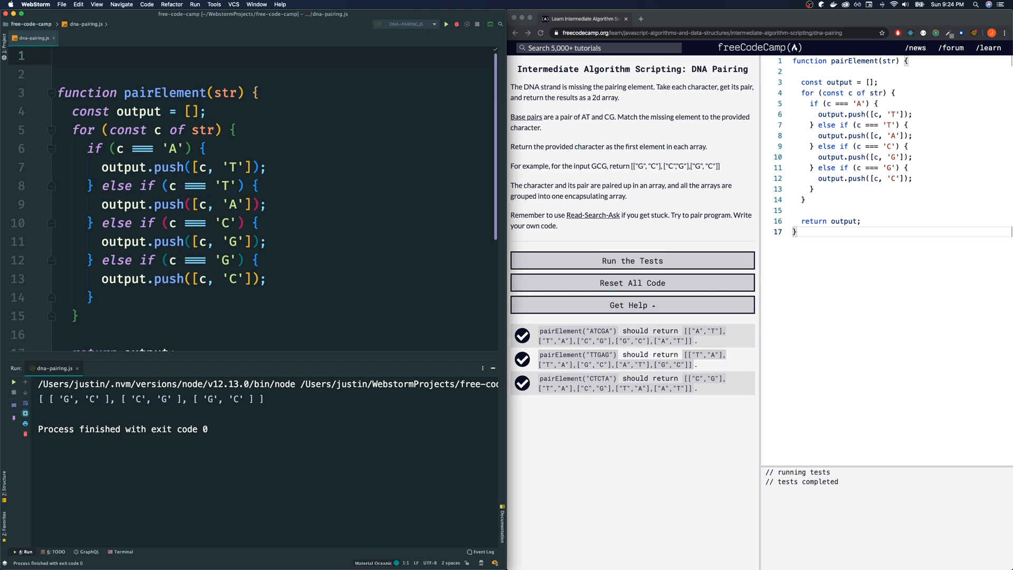
Declare const dnaDict = { A: 'T', T: 'A', C: 'G', G: 'C' } above pairElement.
{"action": "type", "text": "c"}
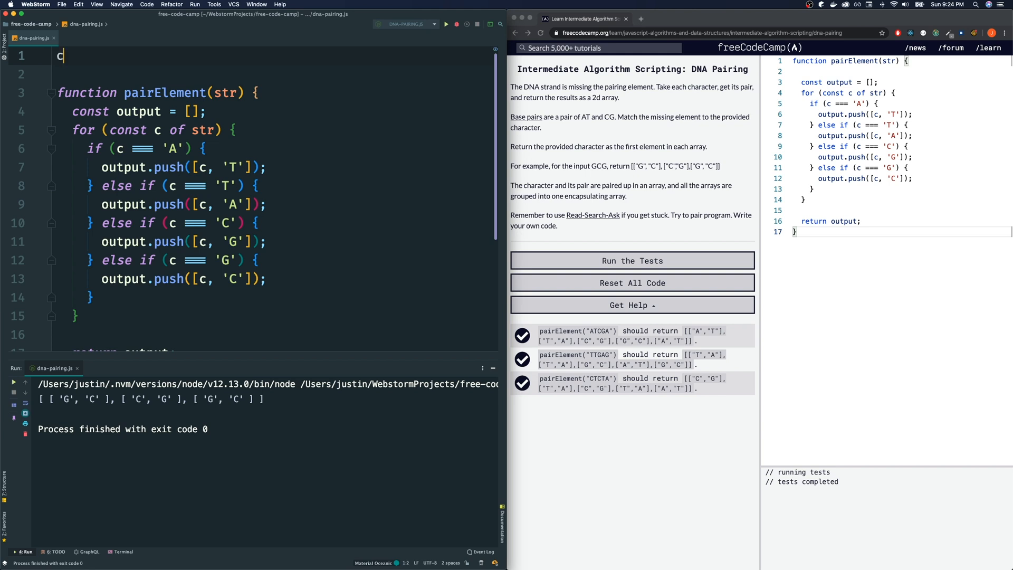
{"action": "type", "text": "onst"}
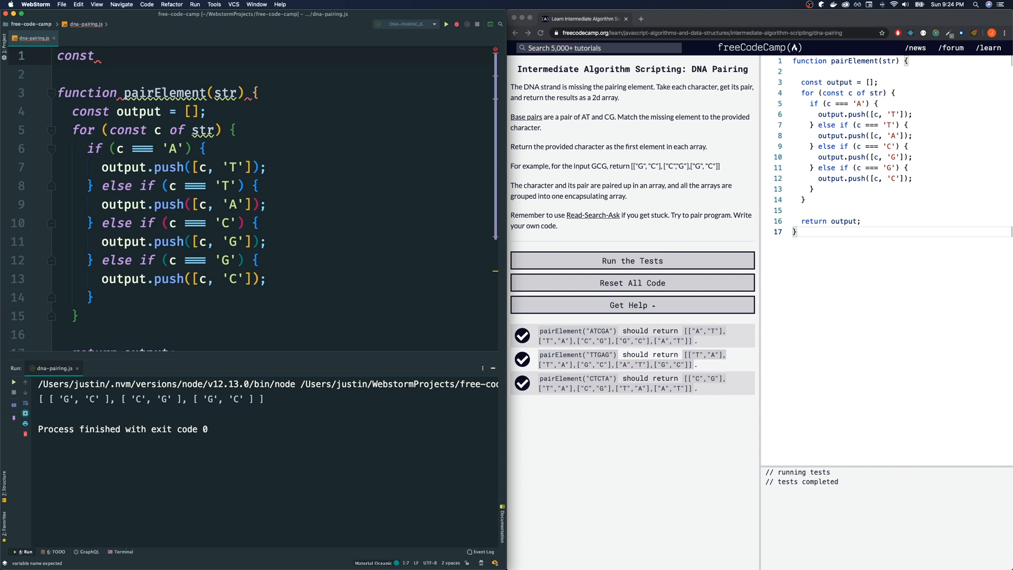
{"action": "type", "text": "dnaDict"}
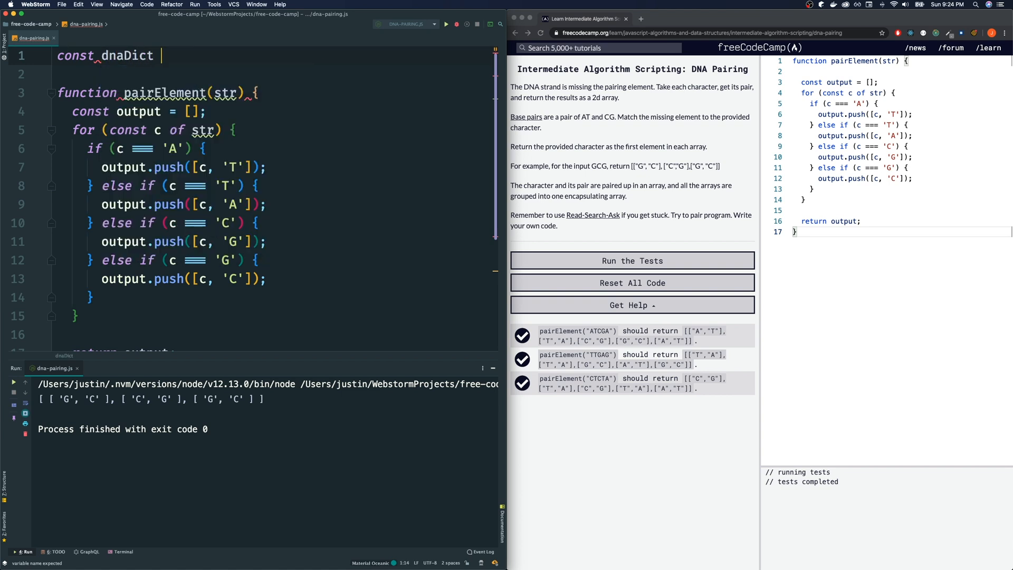
{"action": "type", "text": "= {"}
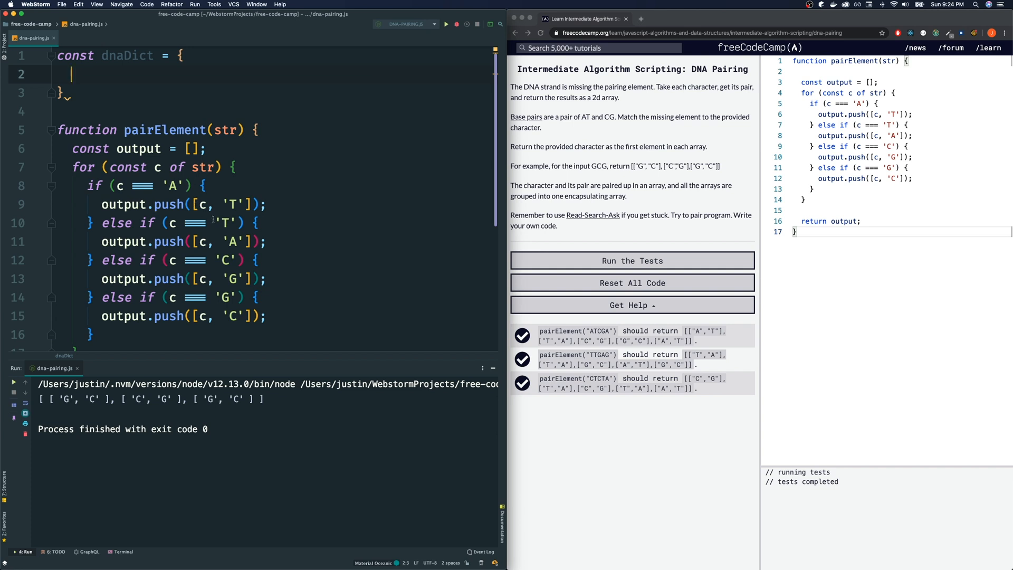
{"action": "type", "text": "A"}
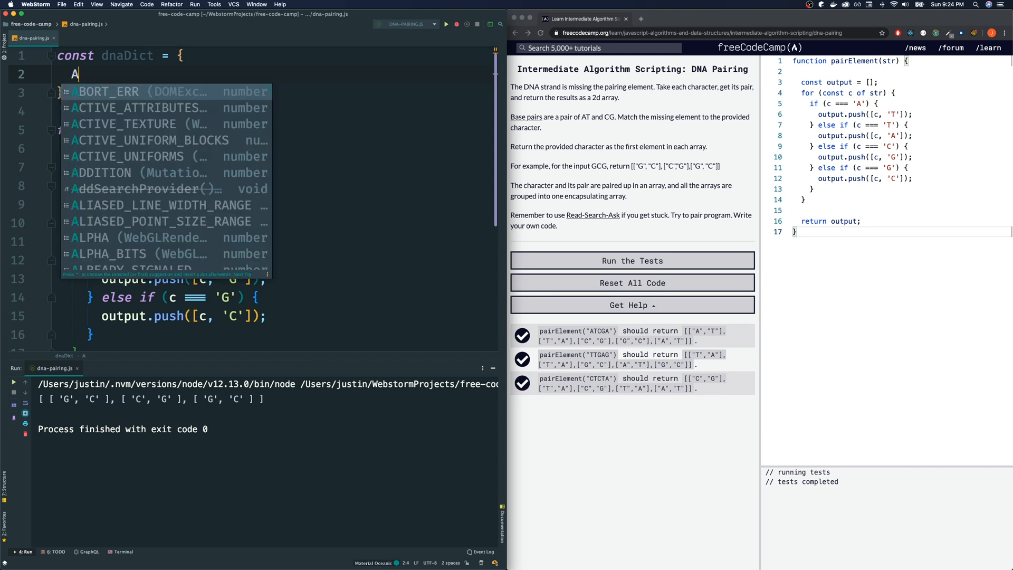
{"action": "type", "text": ": 'T',"}
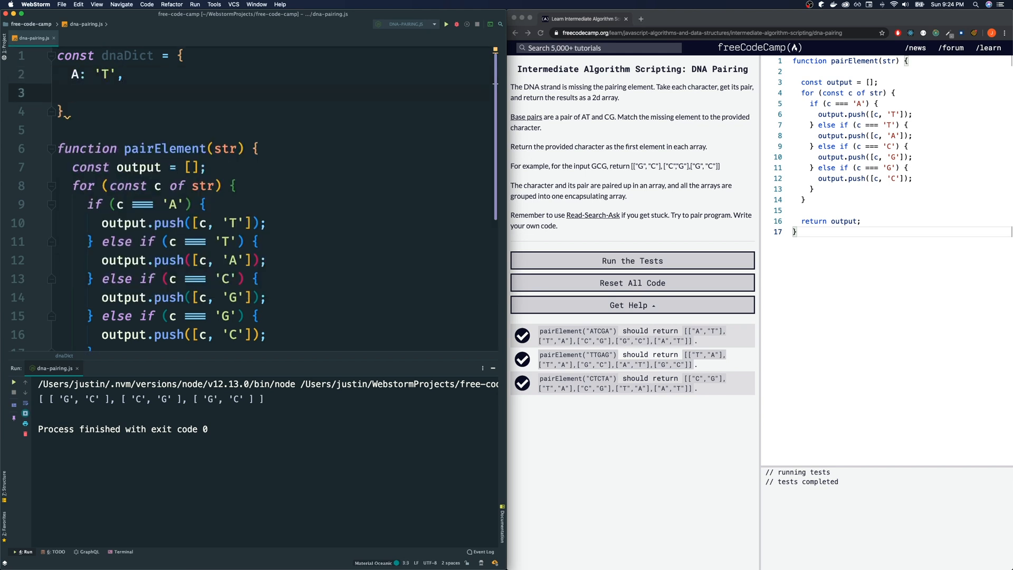
{"action": "type", "text": "T: 'A',"}
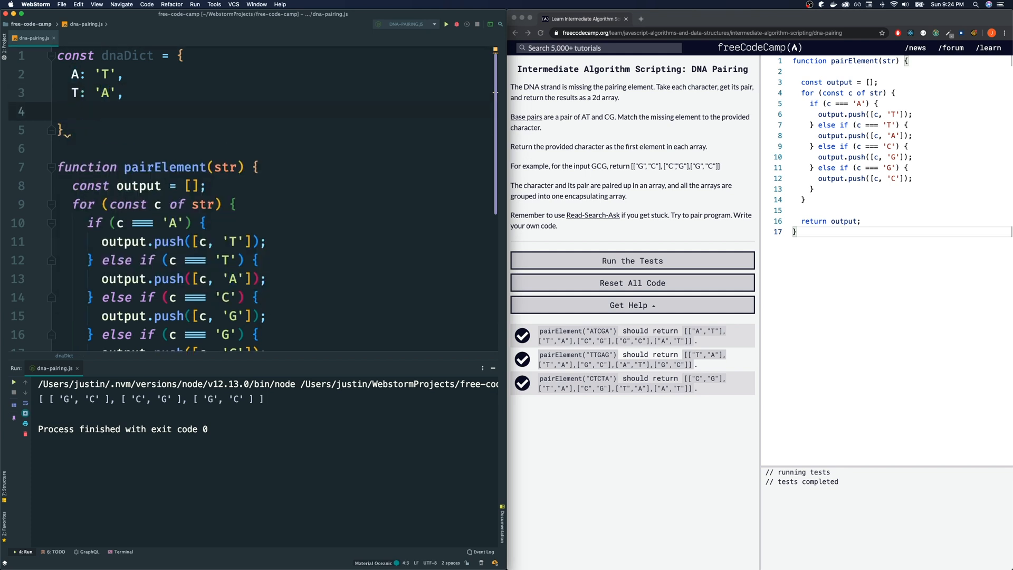
{"action": "type", "text": "C:"}
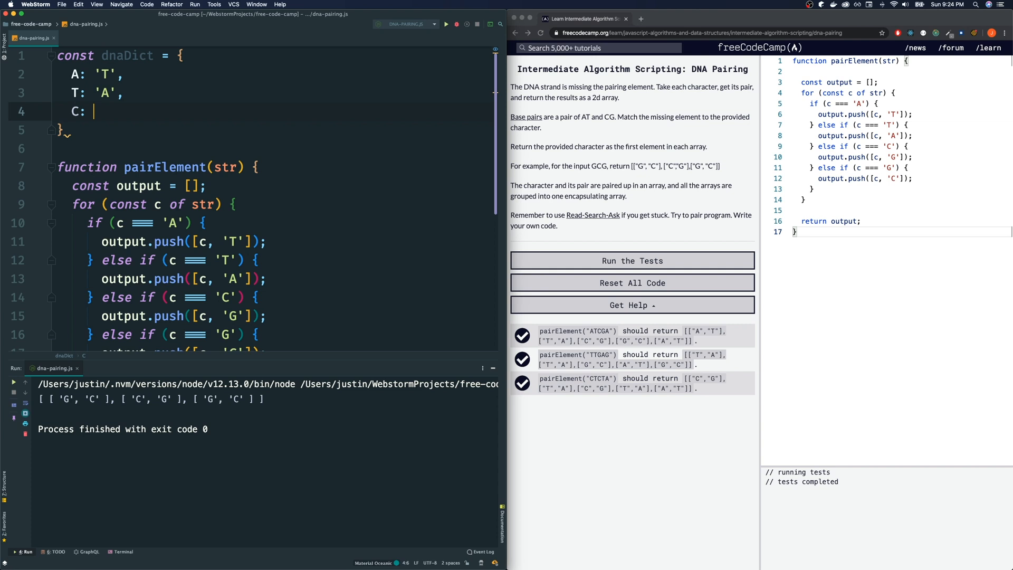
{"action": "type", "text": "'G',"}
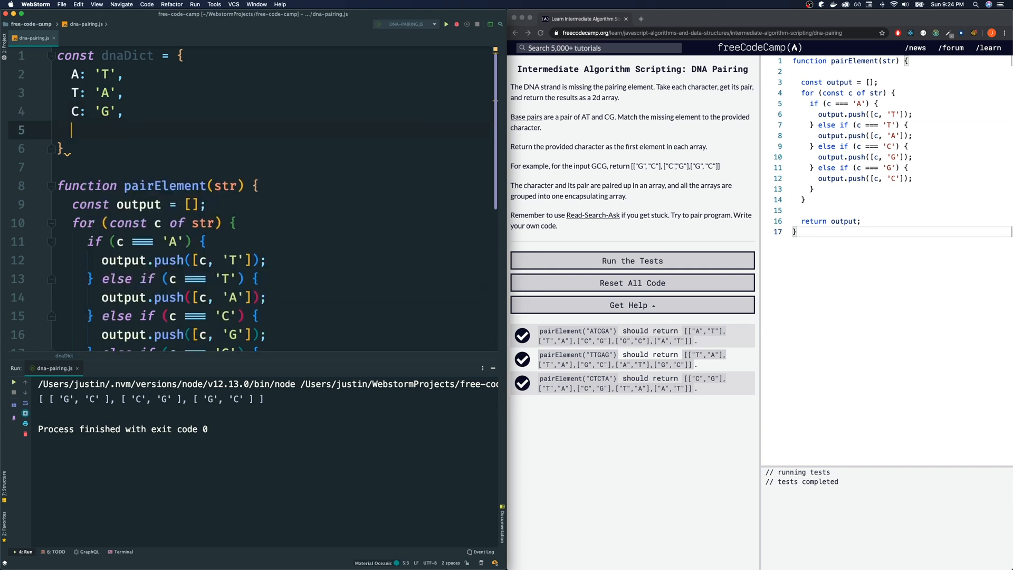
{"action": "type", "text": "G: 'C'"}
{"action": "left_click", "coordinate": [273, 149]}
{"action": "type", "text": ";"}
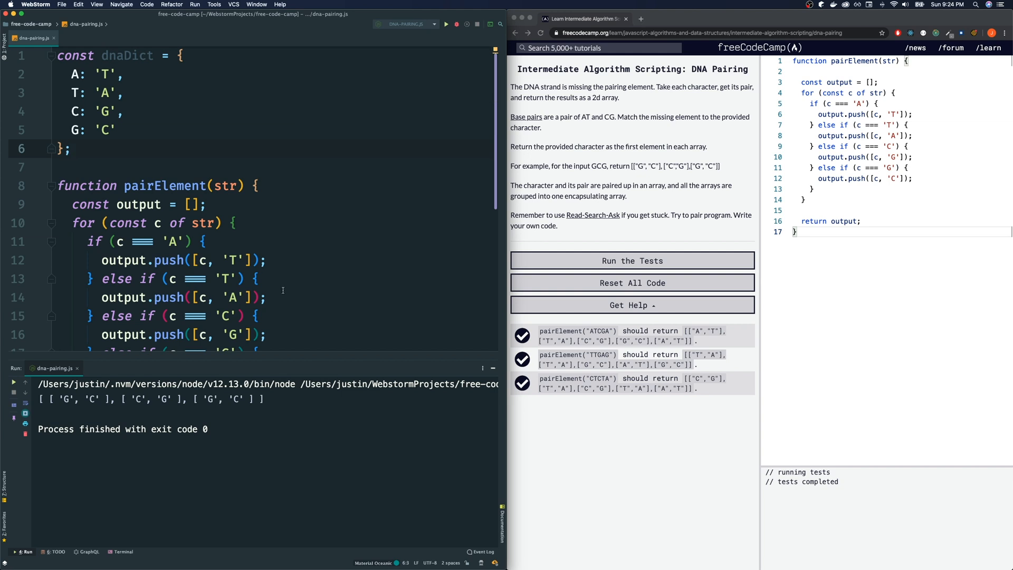
{"action": "scroll", "scroll_direction": "down", "scroll_amount": 3}
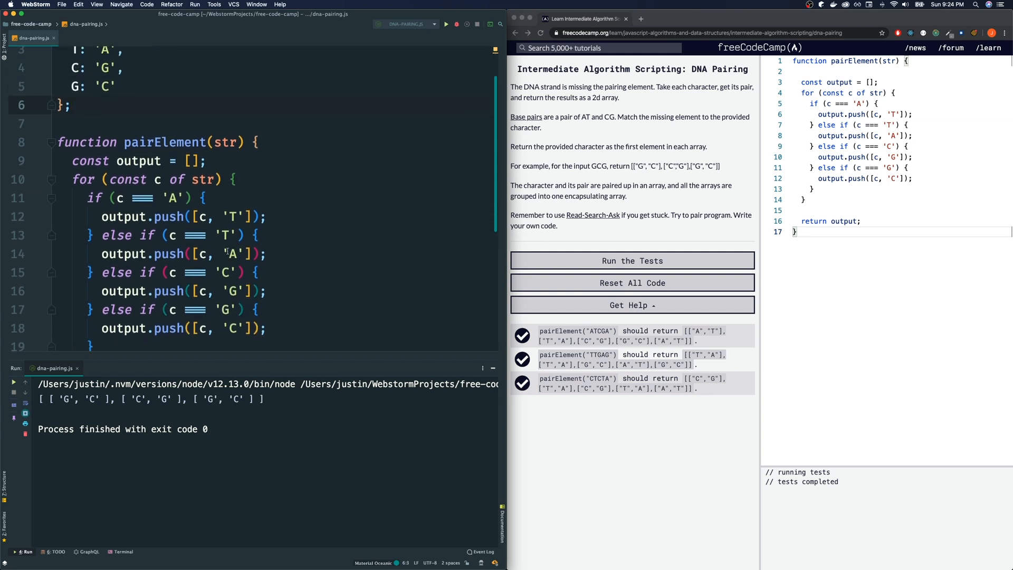
Replace the hard-coded letters with dnaDict[c] and collapse the branches into one output.push([c, dnaDict[c]]).
{"action": "left_click", "coordinate": [235, 217]}
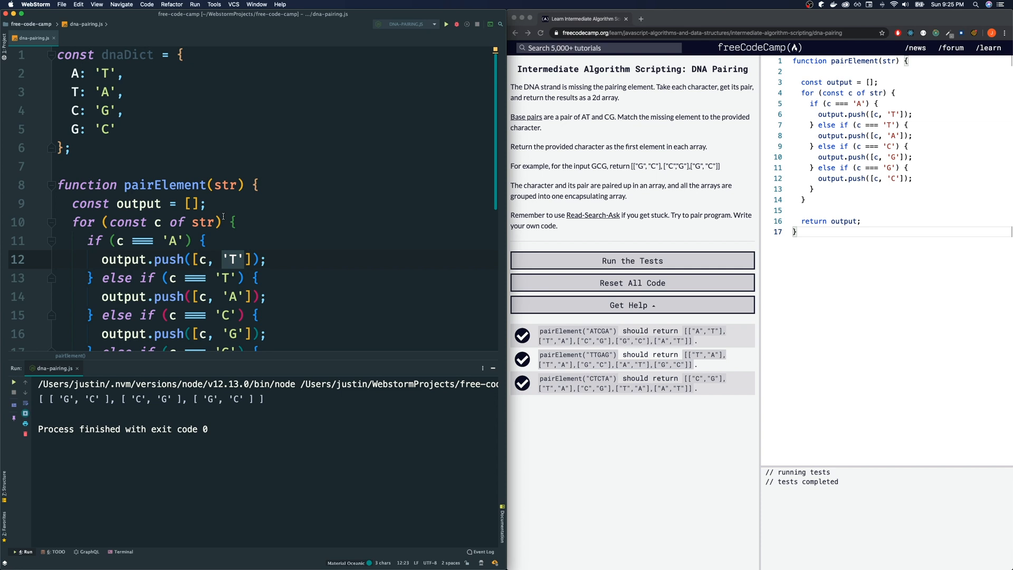
{"action": "type", "text": "dnaDict[c"}
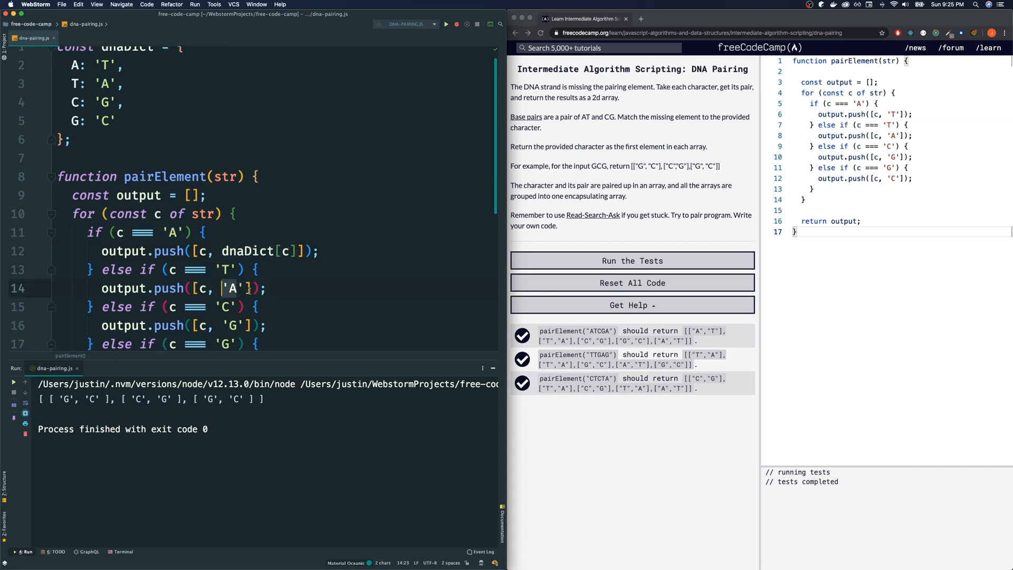
{"action": "type", "text": "dnaDict[c]"}
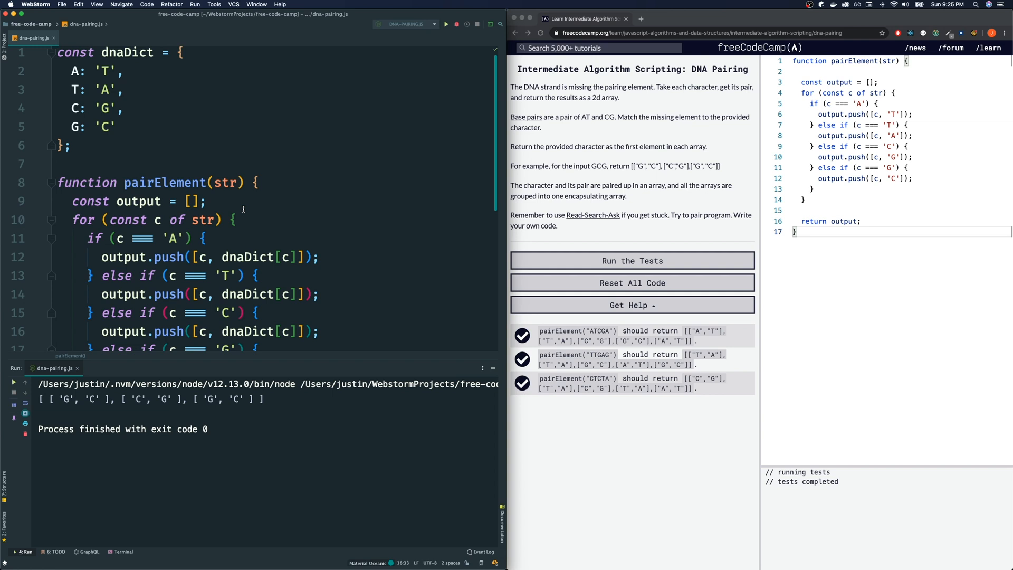
{"action": "left_click", "coordinate": [281, 257]}
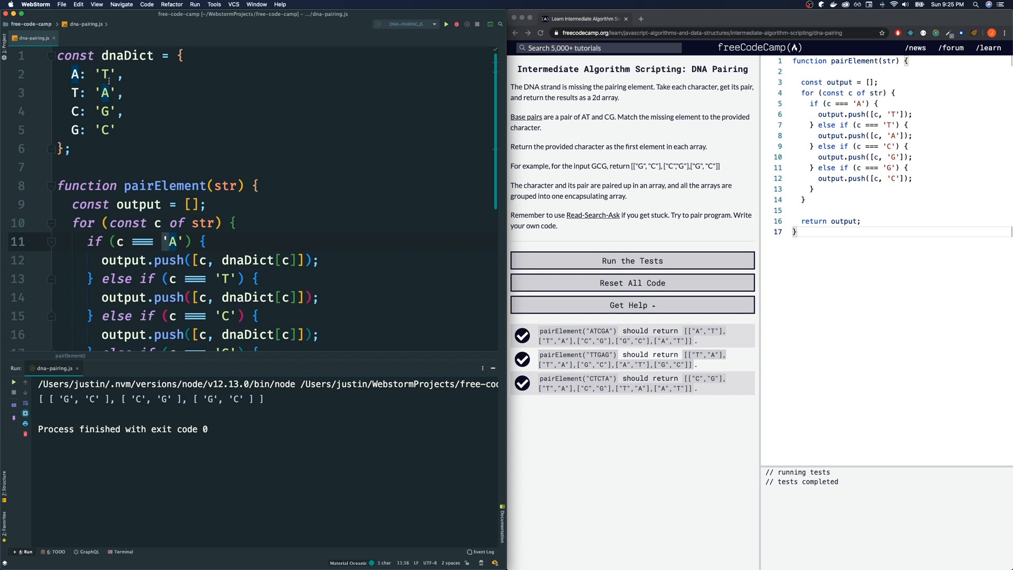
{"action": "scroll", "scroll_direction": "down", "scroll_amount": 3}
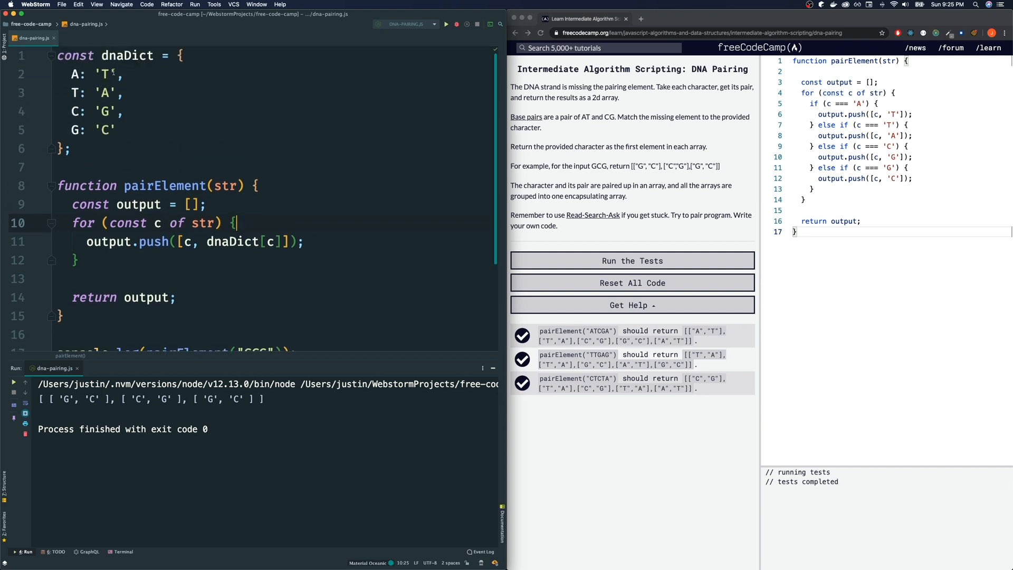
Convert pairElement to an arrow function and rerun it, still printing the GCG pairs.
{"action": "scroll", "scroll_direction": "down", "scroll_amount": 3}
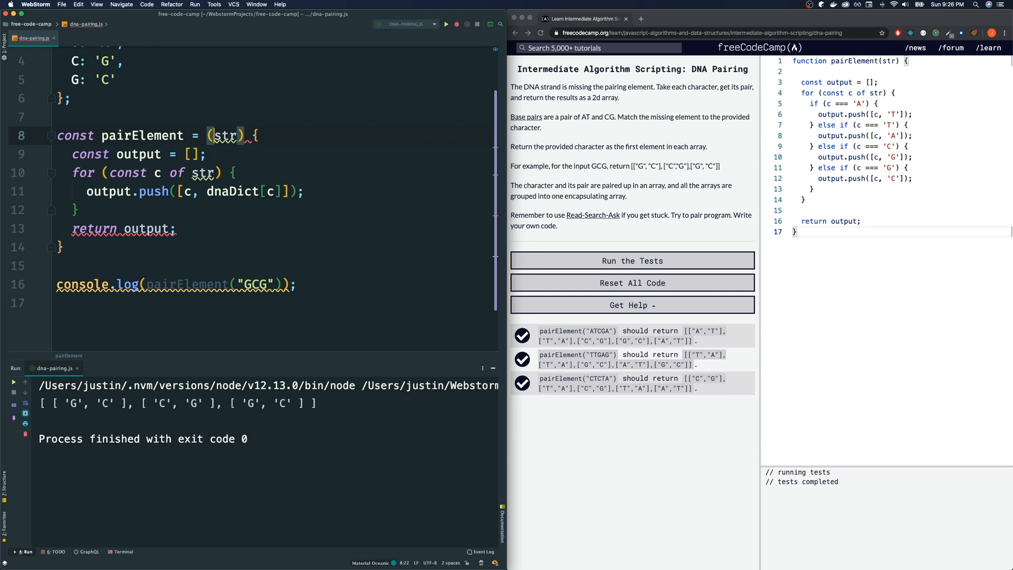
{"action": "type", "text": "=>"}
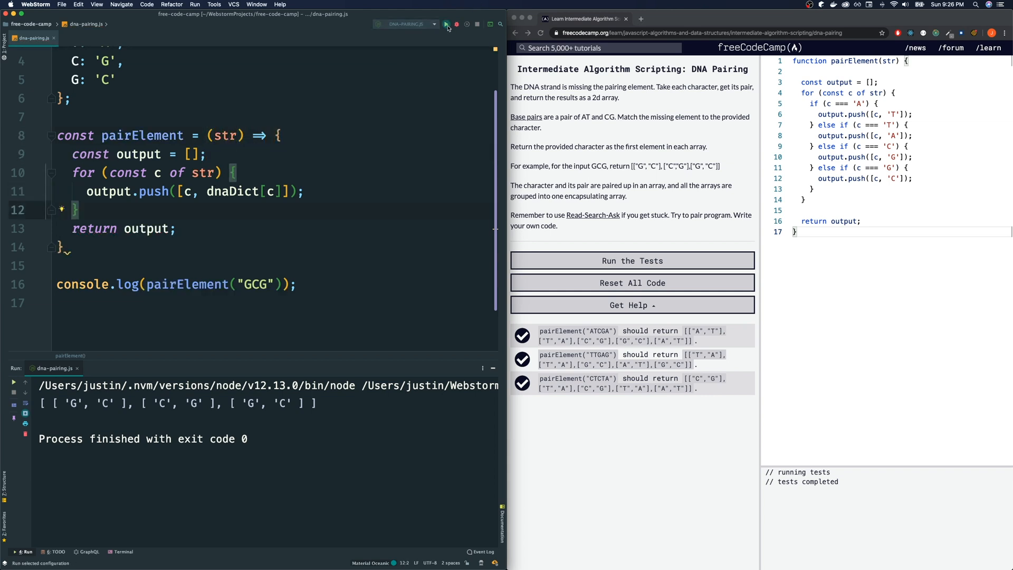
{"action": "left_click", "coordinate": [446, 24]}
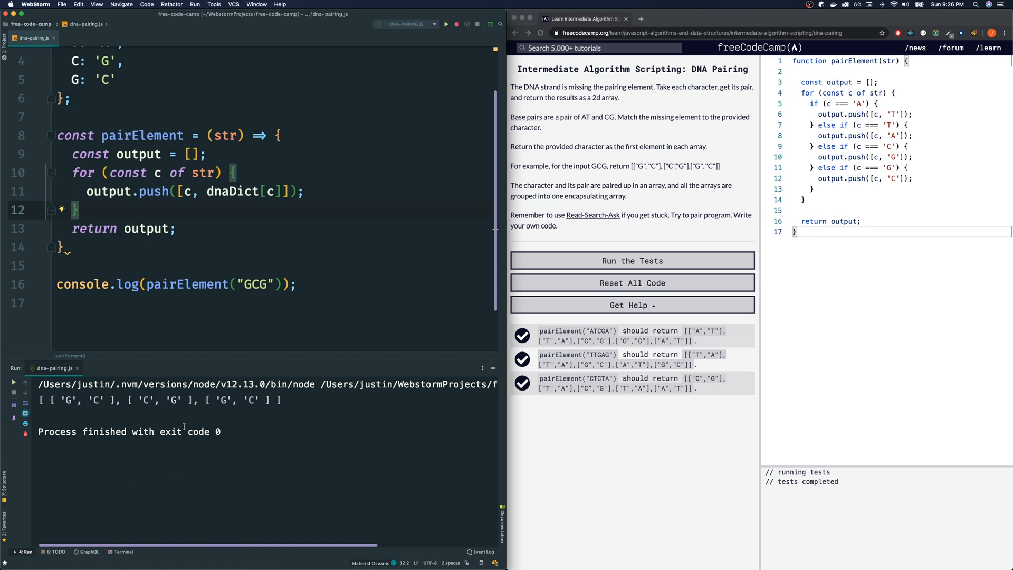
{"action": "type", "text": ";"}
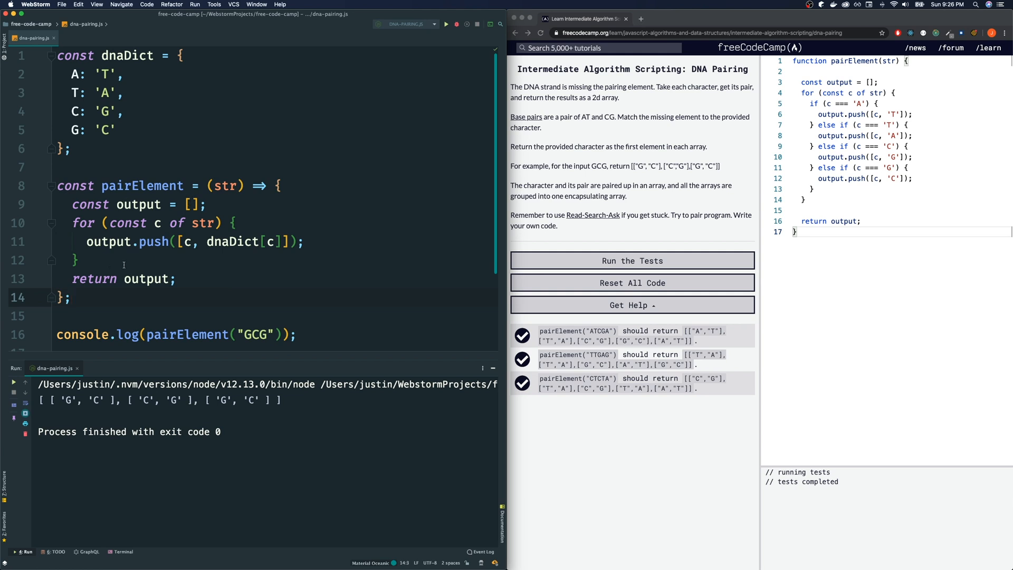
{"action": "mouse_move", "coordinate": [164, 264]}
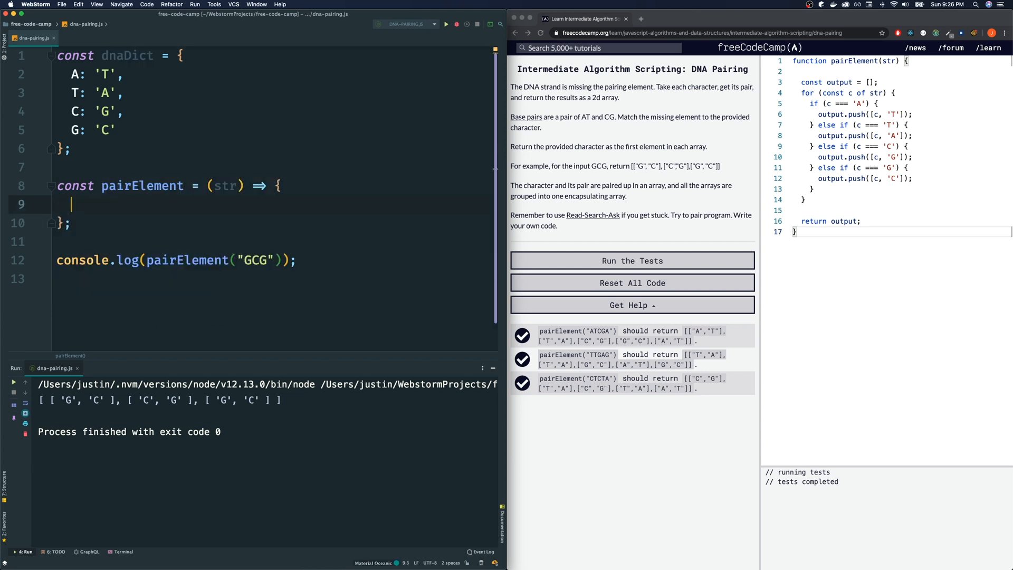
Store str.split('') in const result and console.log("RESULT", result), printing ['G','C','G'].
{"action": "type", "text": "str"}
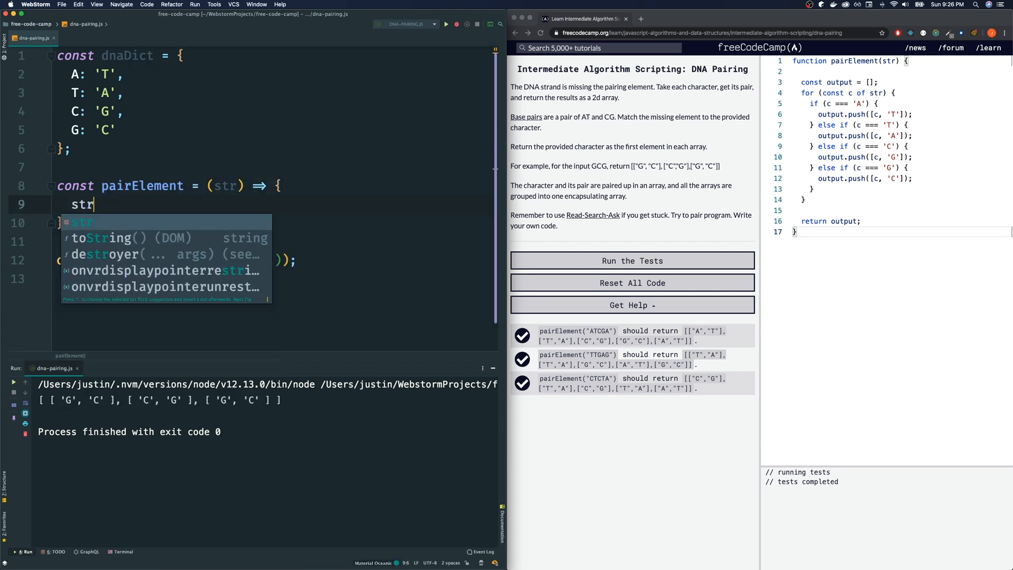
{"action": "type", "text": "."}
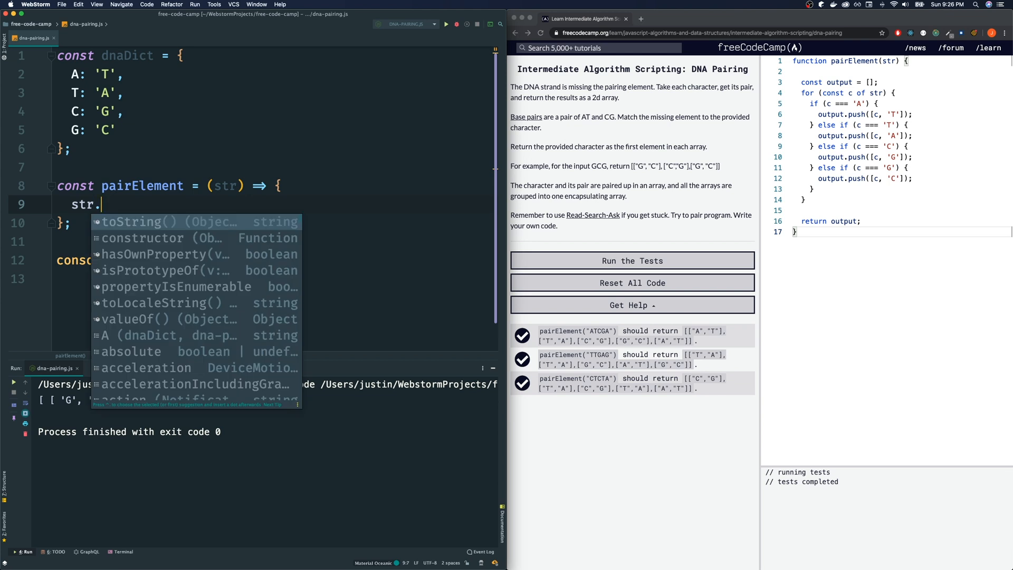
{"action": "type", "text": "spli"}
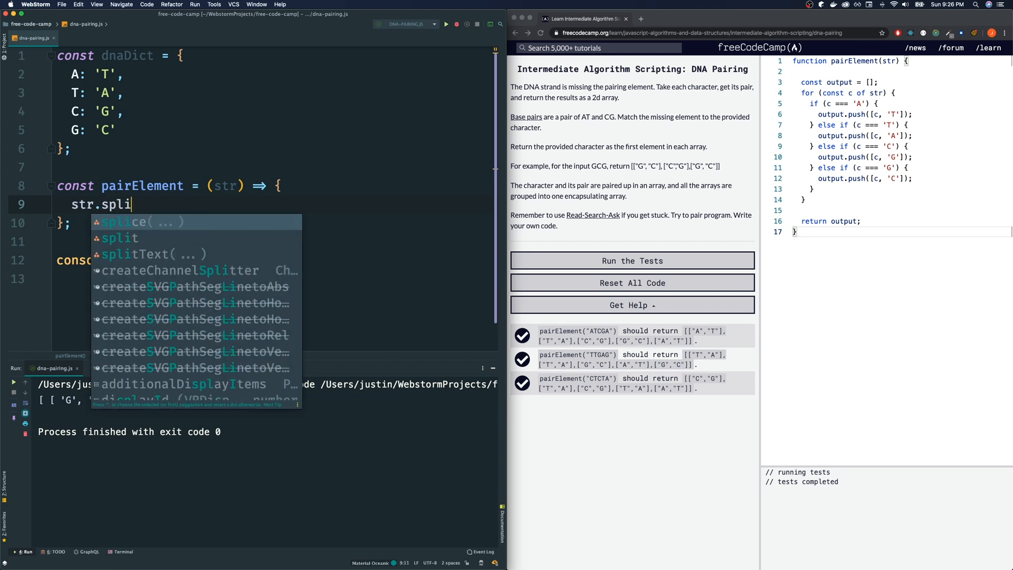
{"action": "key", "text": "Enter"}
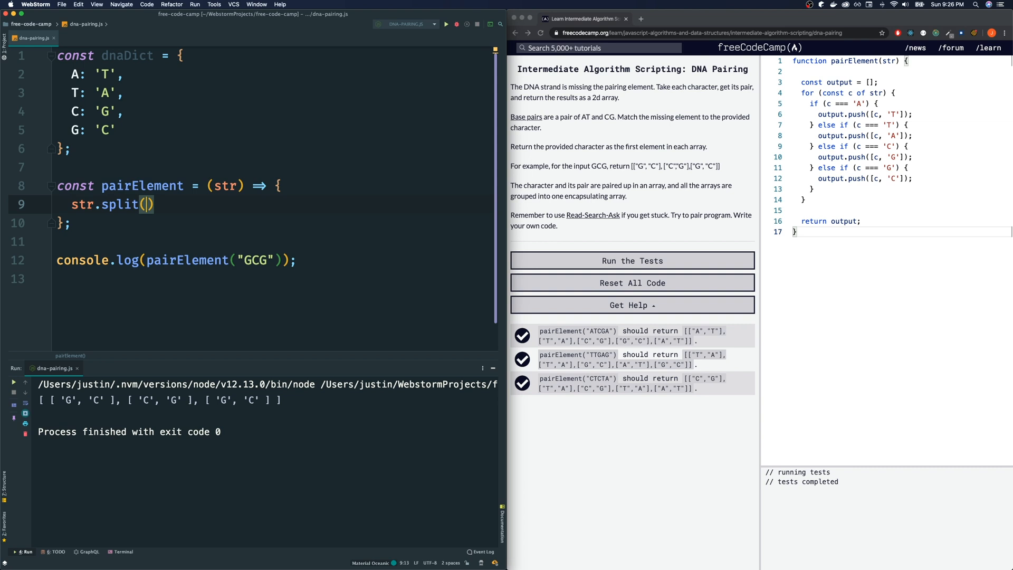
{"action": "type", "text": "''"}
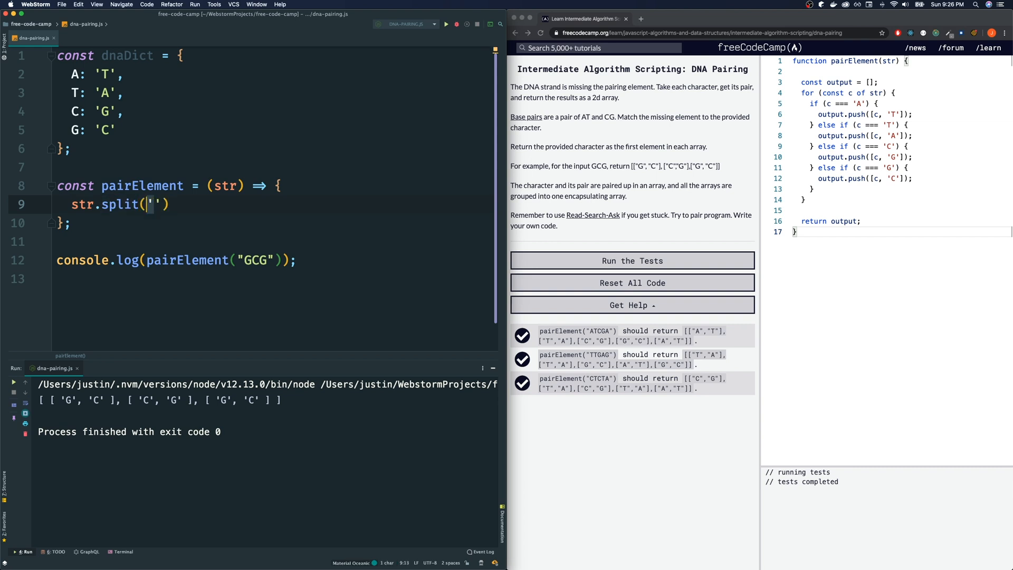
{"action": "double_click", "coordinate": [120, 203]}
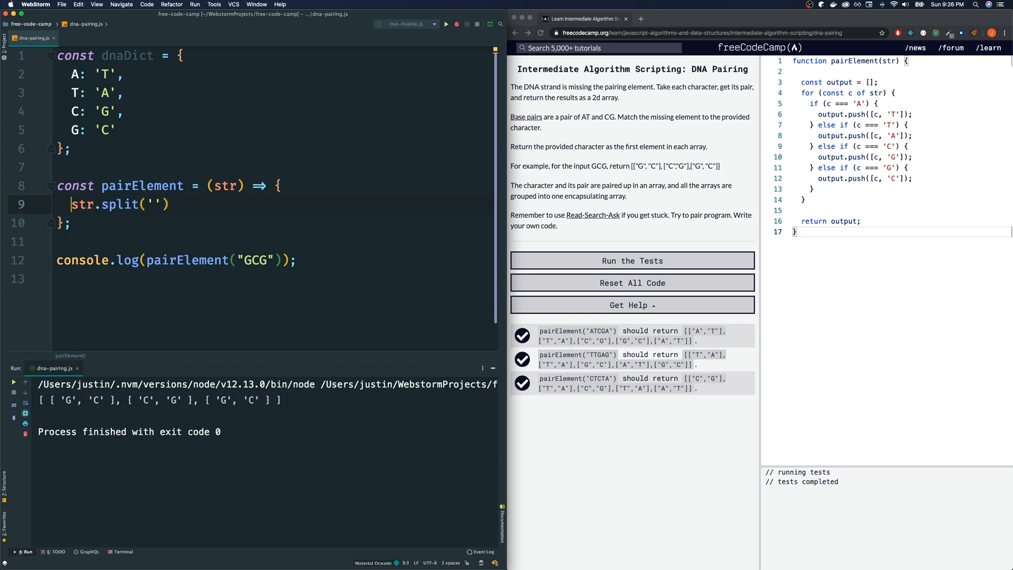
{"action": "type", "text": "const result ="}
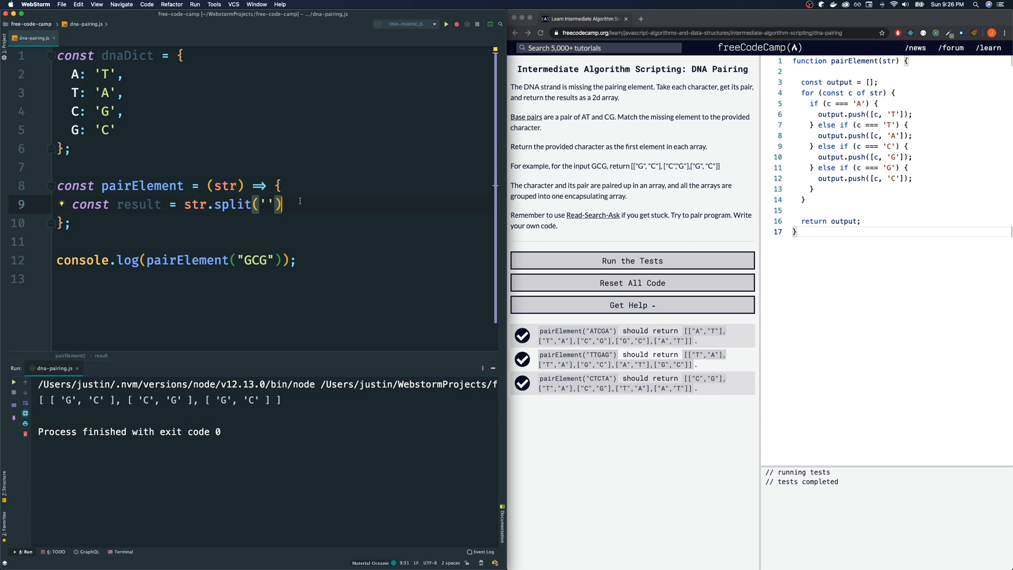
{"action": "type", "text": "console.log(\"RESULT\", result);"}
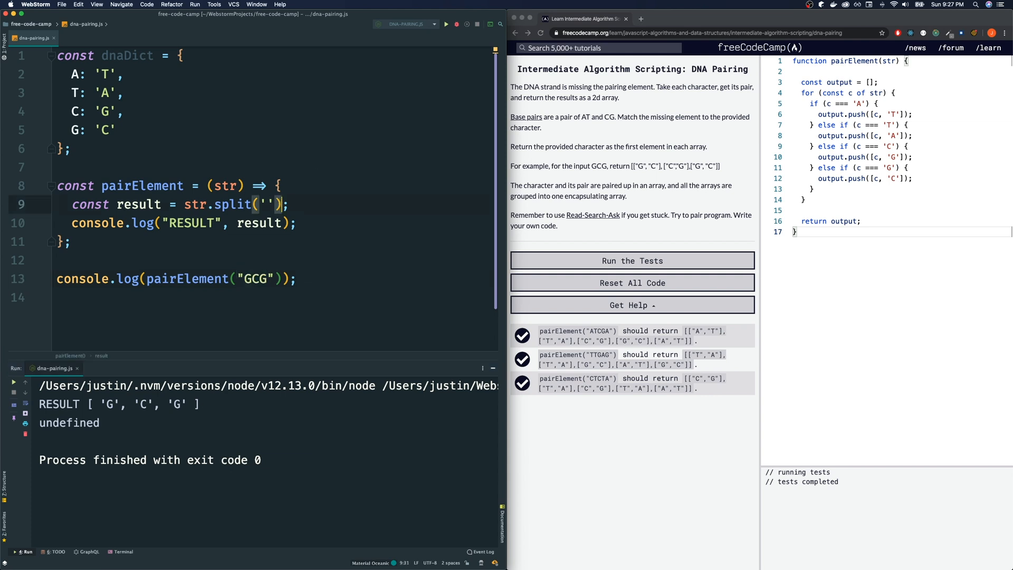
Append .map(c => [c, dnaDict[c]]) to the str.split('') call.
{"action": "type", "text": ".map("}
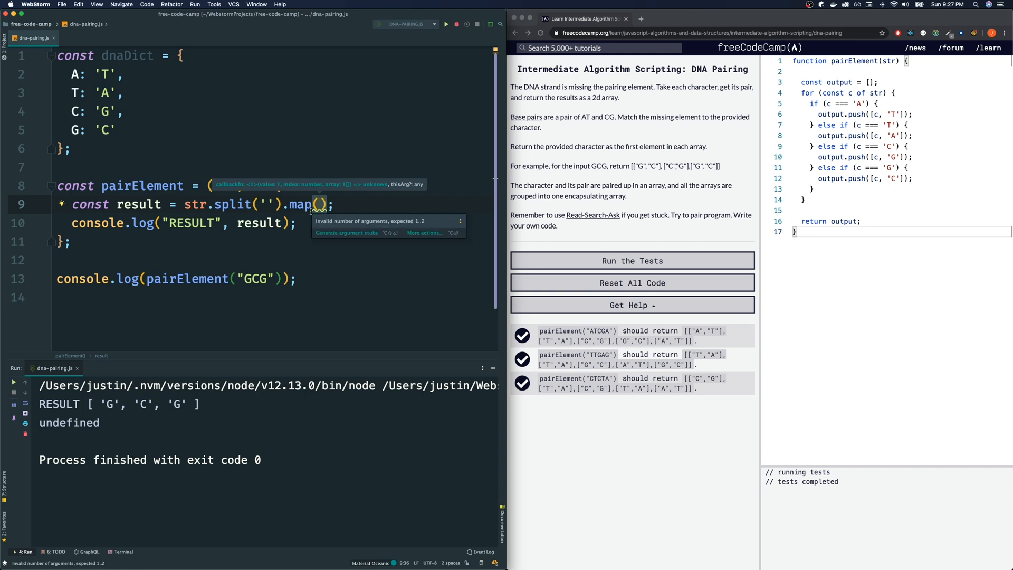
{"action": "type", "text": "c ="}
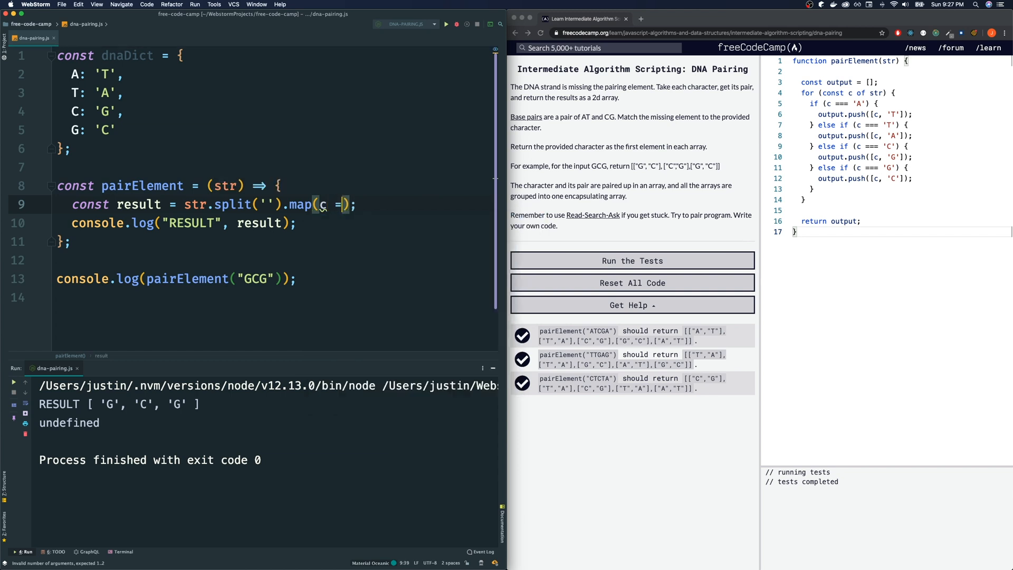
{"action": "type", "text": "=>"}
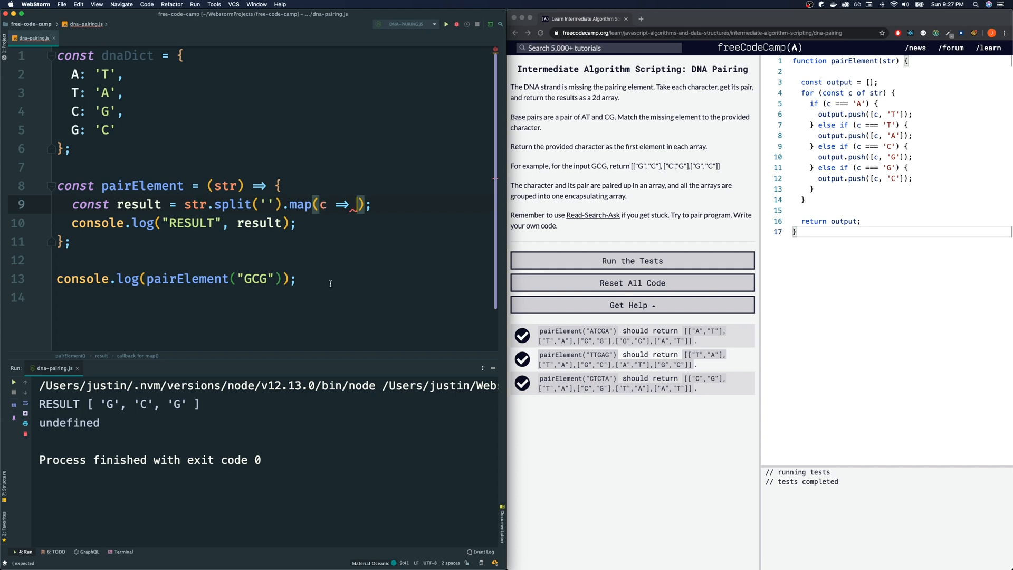
{"action": "type", "text": "[]"}
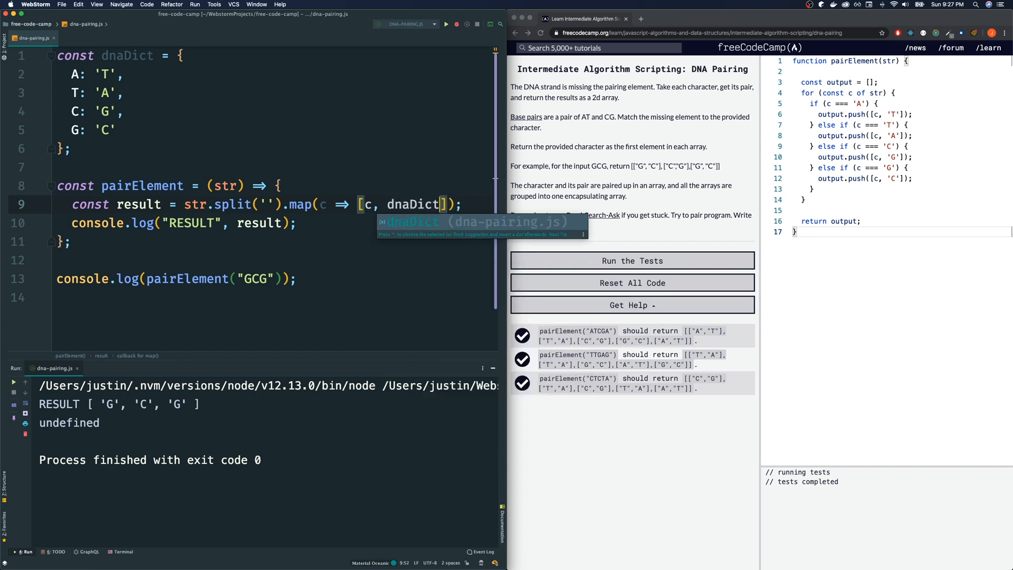
{"action": "type", "text": "[c]"}
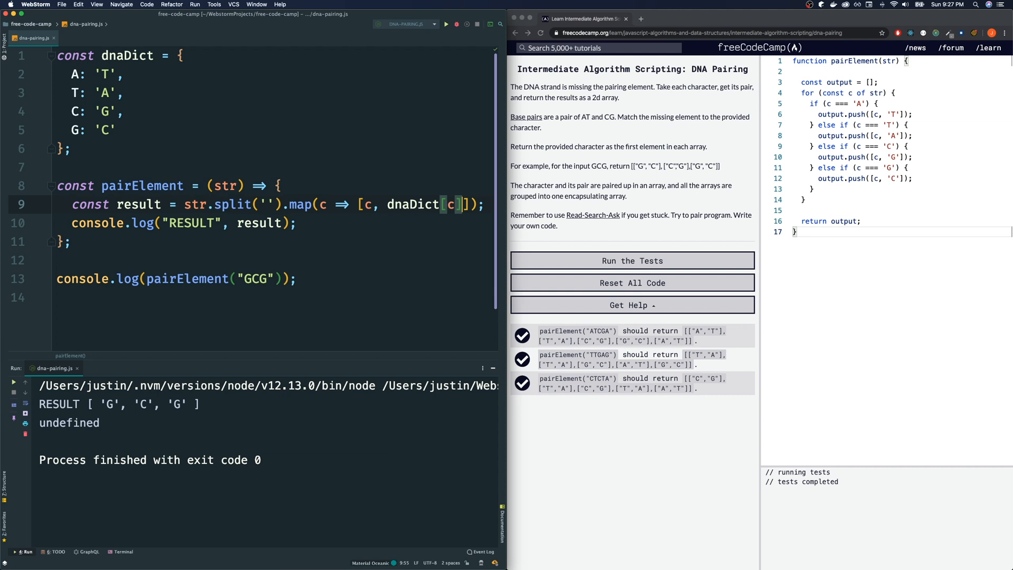
Replace the console.log with return result, run, and select the split-and-map expression.
{"action": "left_click", "coordinate": [298, 223]}
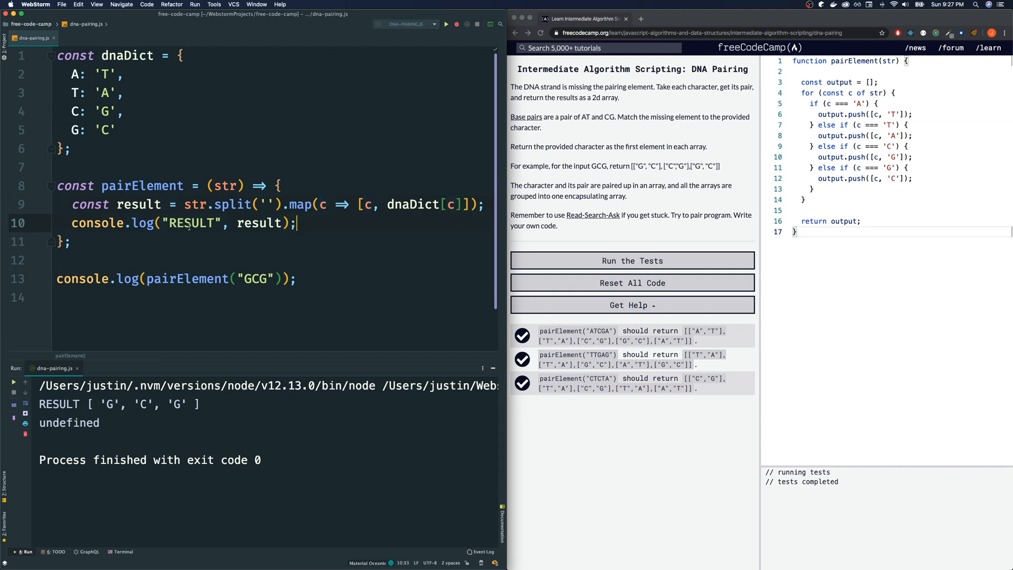
{"action": "double_click", "coordinate": [258, 222]}
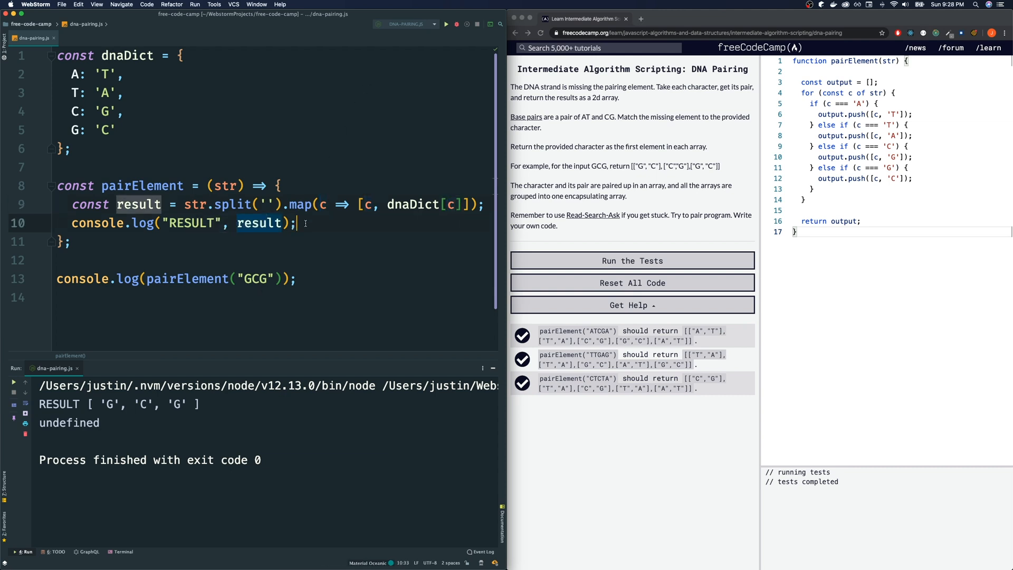
{"action": "type", "text": "return result;"}
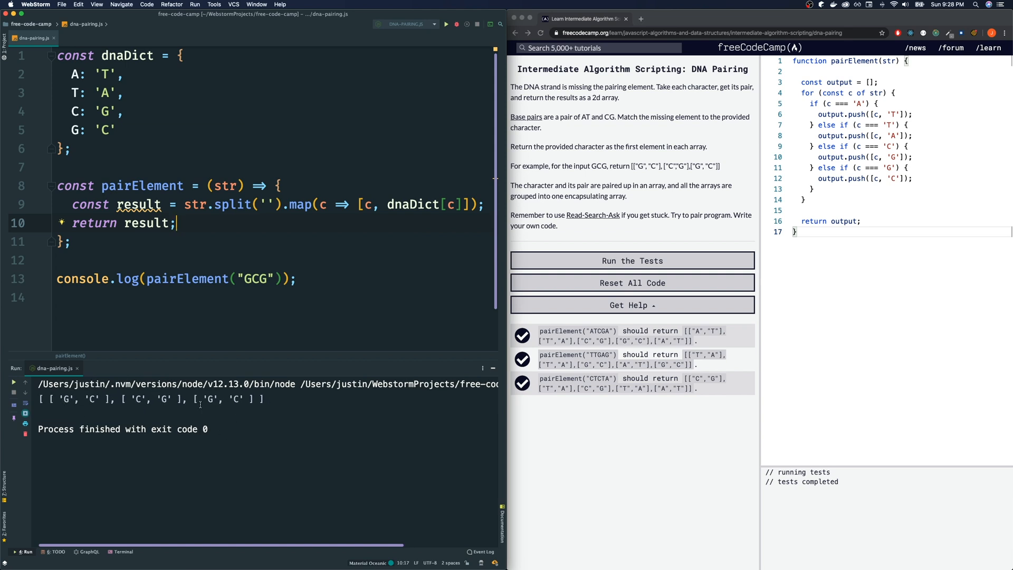
{"action": "double_click", "coordinate": [147, 223]}
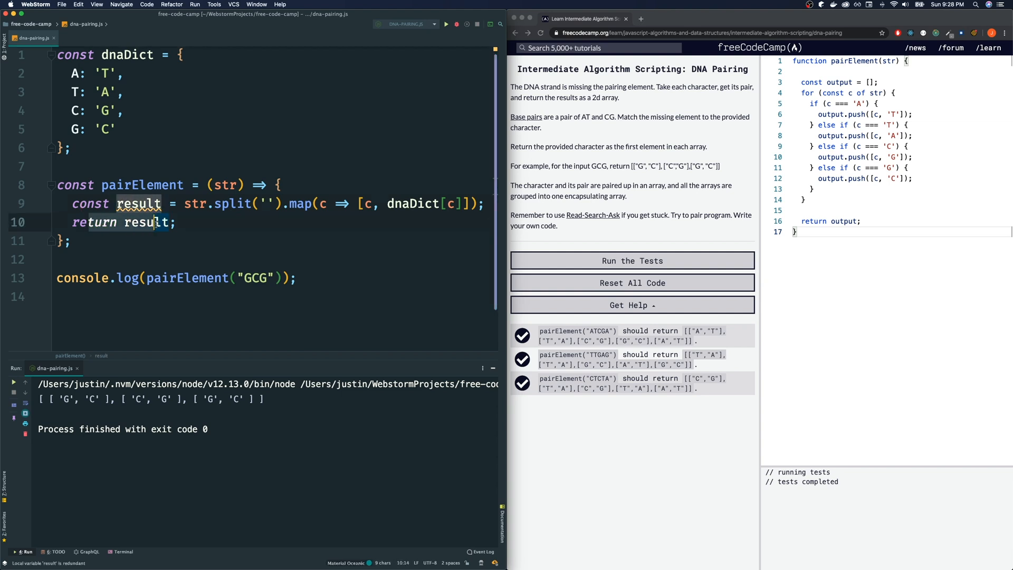
{"action": "left_click", "coordinate": [171, 222]}
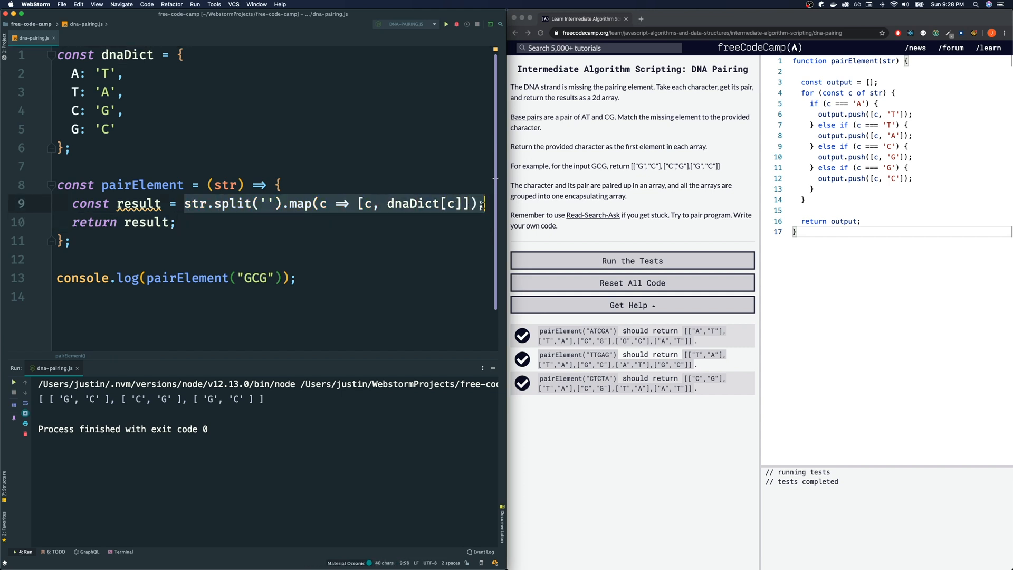
Return str.split('').map(c => [c, dnaDict[c]]) directly and convert pairElement to a one-line expression body.
{"action": "key", "text": "Delete"}
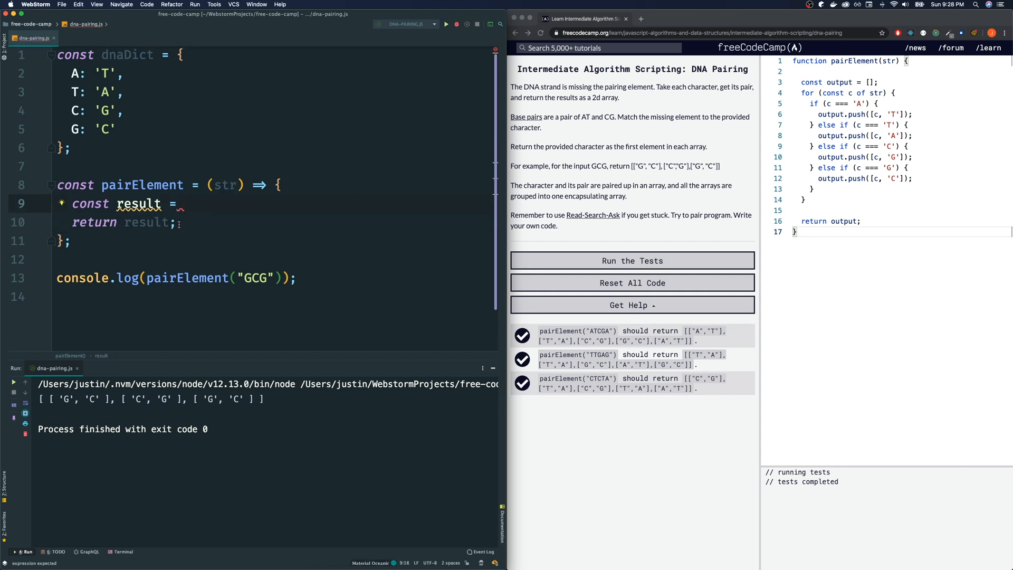
{"action": "type", "text": "str.split('').map(c => [c, dnaDict[c]]);"}
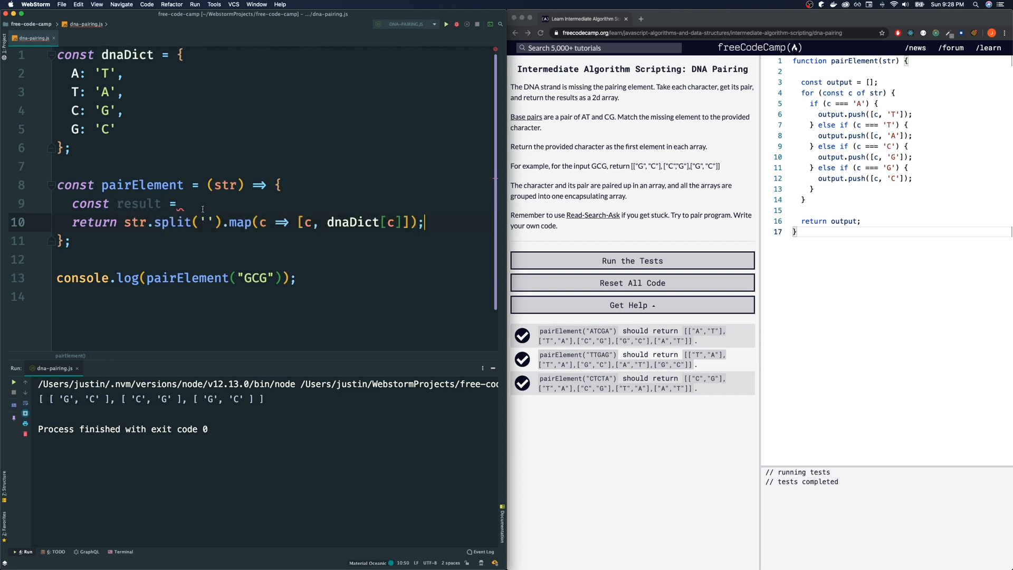
{"action": "key", "text": "Backspace"}
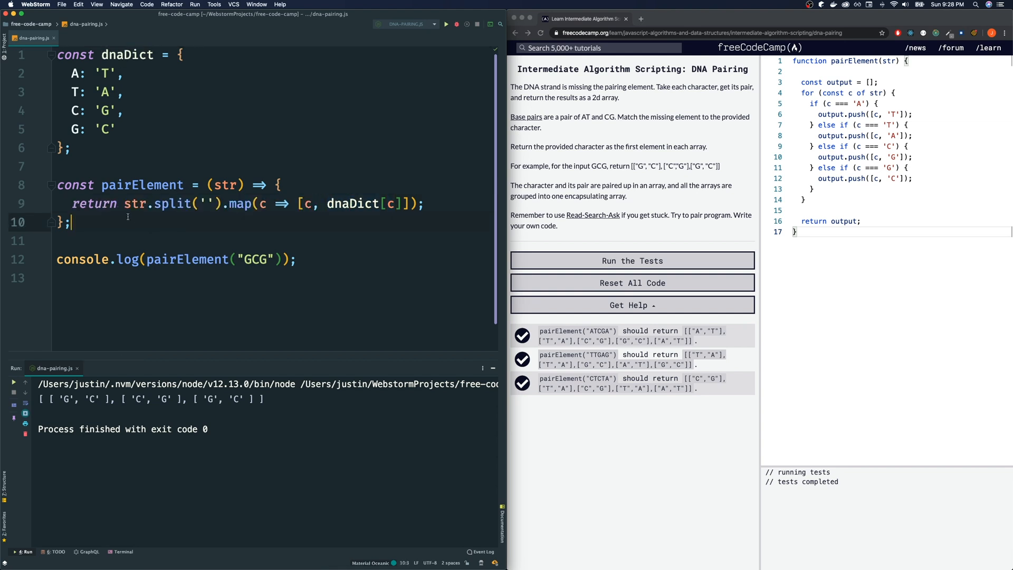
{"action": "left_click", "coordinate": [124, 204]}
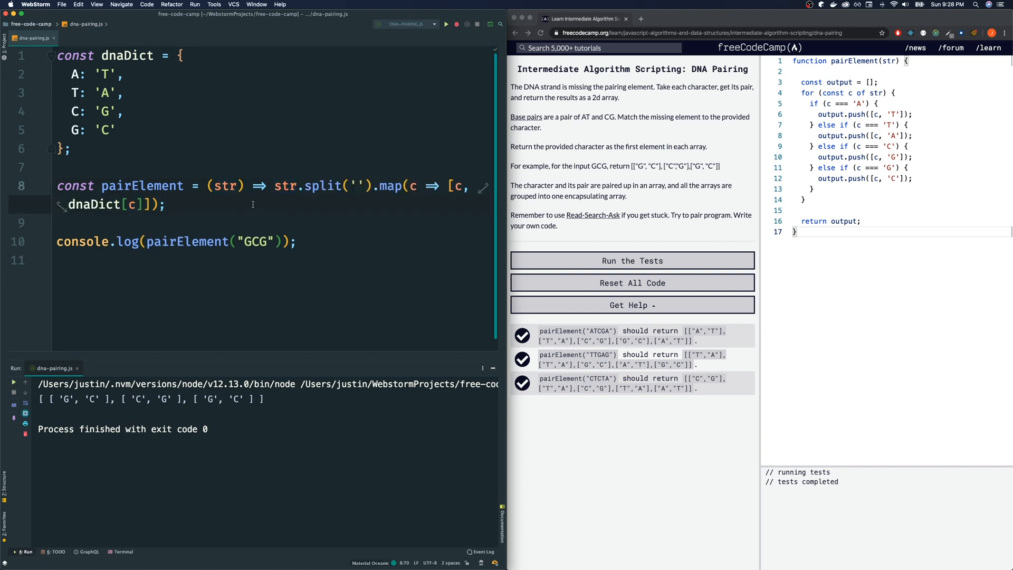
Copy the one-line pairElement code and paste it into the freeCodeCamp challenge editor.
{"action": "left_click_drag", "start_coordinate": [274, 186], "coordinate": [166, 205]}
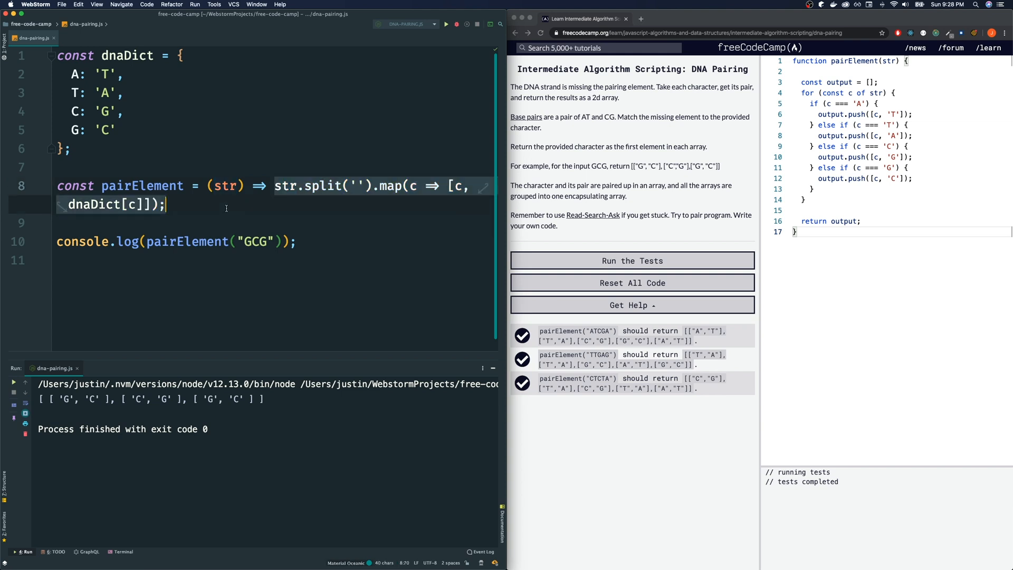
{"action": "type", "text": ")"}
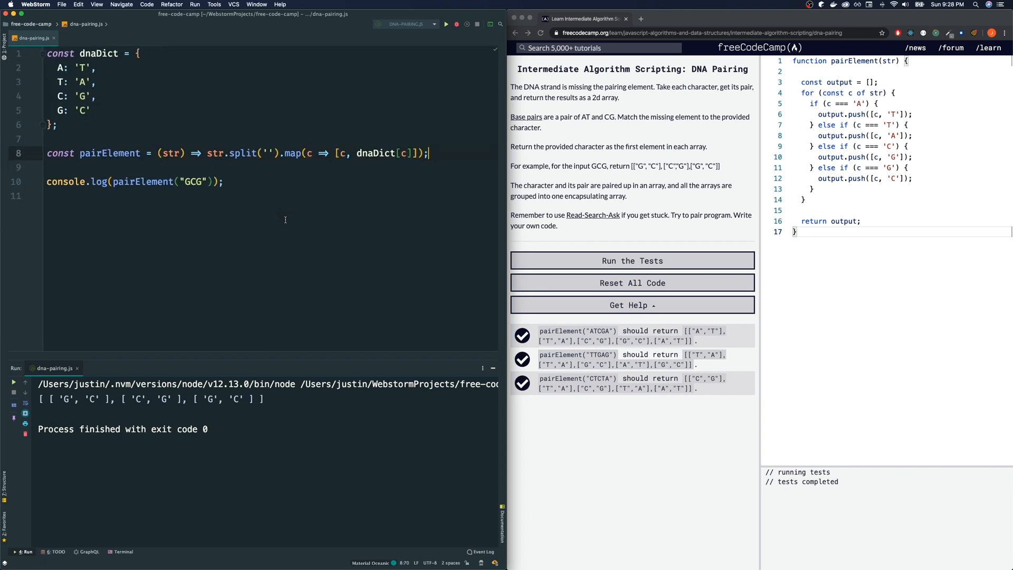
{"action": "mouse_move", "coordinate": [326, 3]}
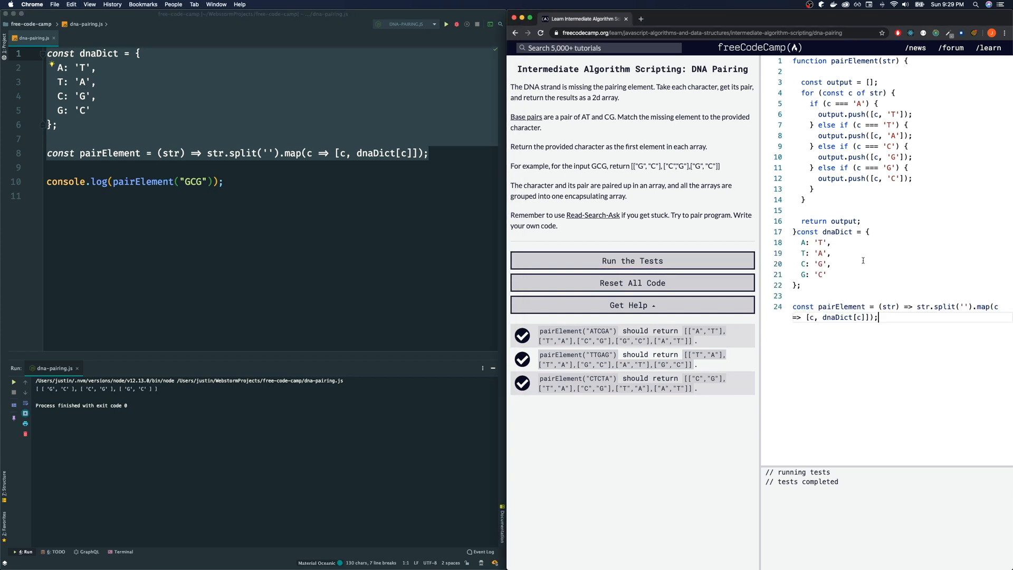
{"action": "left_click", "coordinate": [633, 261]}
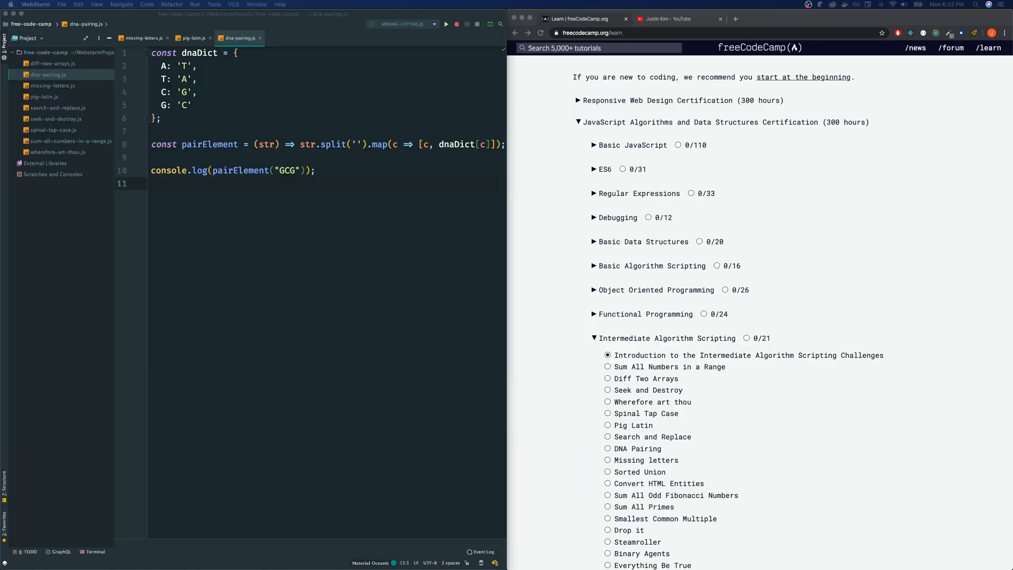
{"action": "mouse_move", "coordinate": [653, 487]}
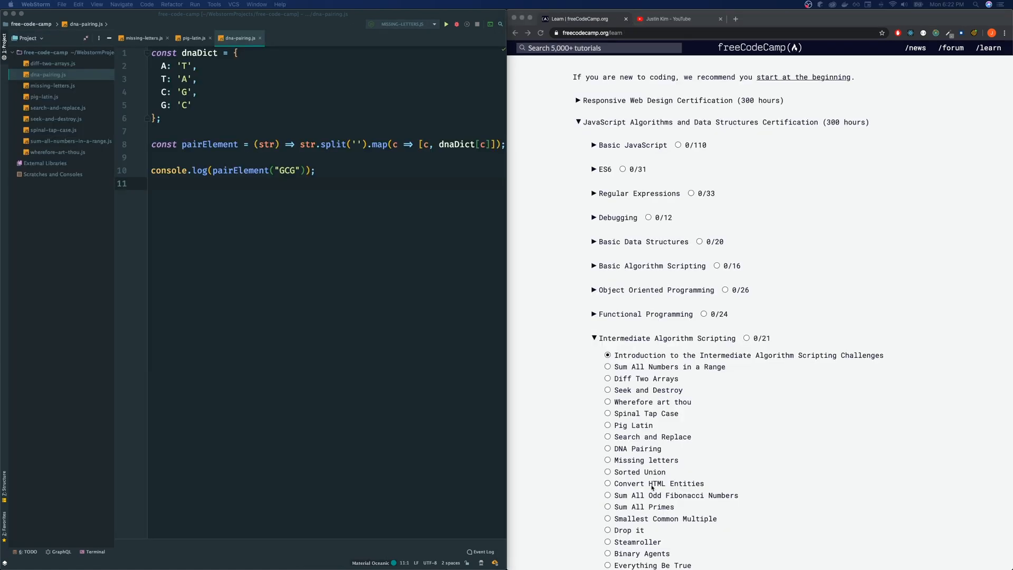
{"action": "mouse_move", "coordinate": [664, 450]}
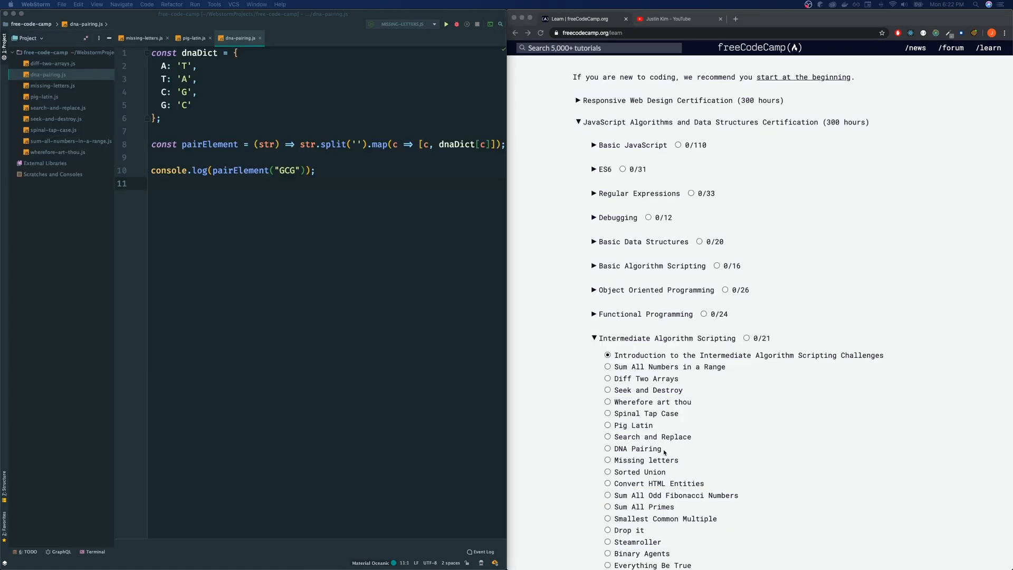
{"action": "scroll", "scroll_direction": "down", "scroll_amount": 3}
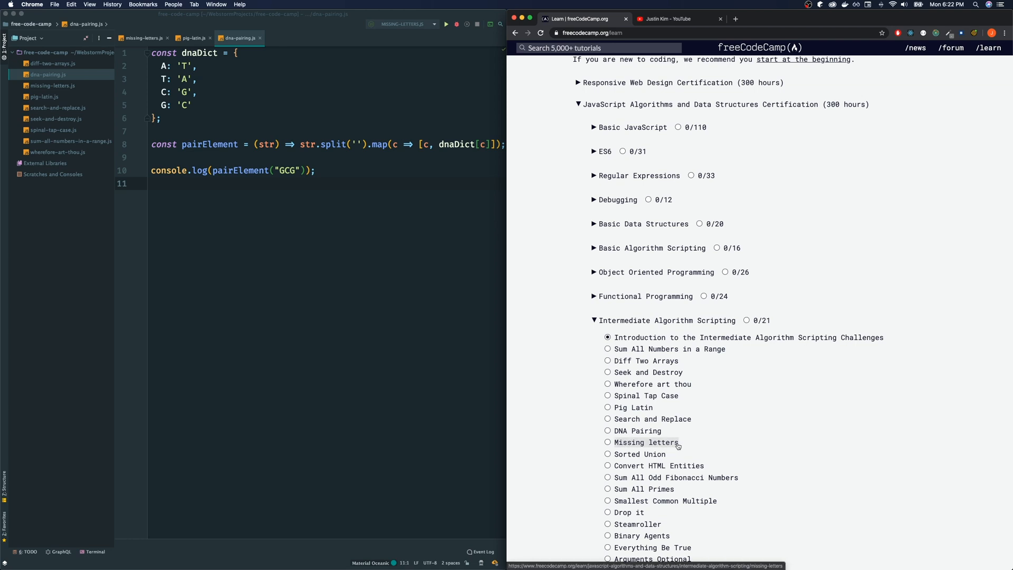
{"action": "mouse_move", "coordinate": [682, 445]}
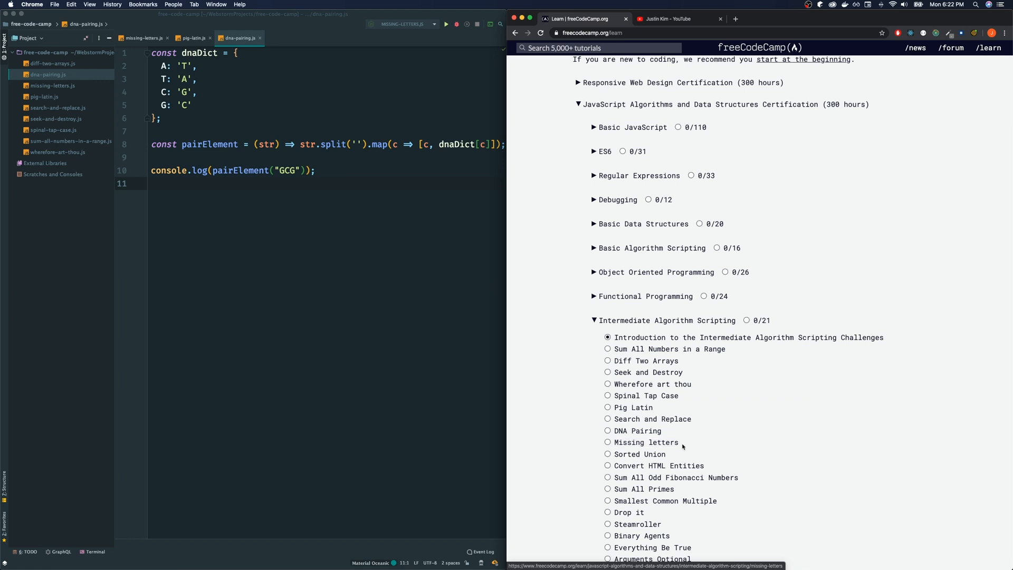